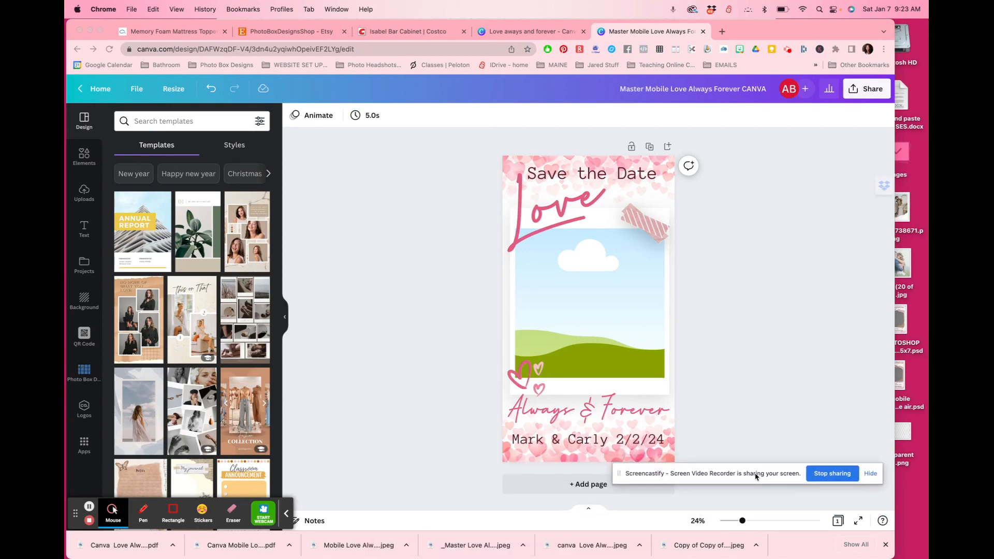
pyautogui.moveTo(448, 540)
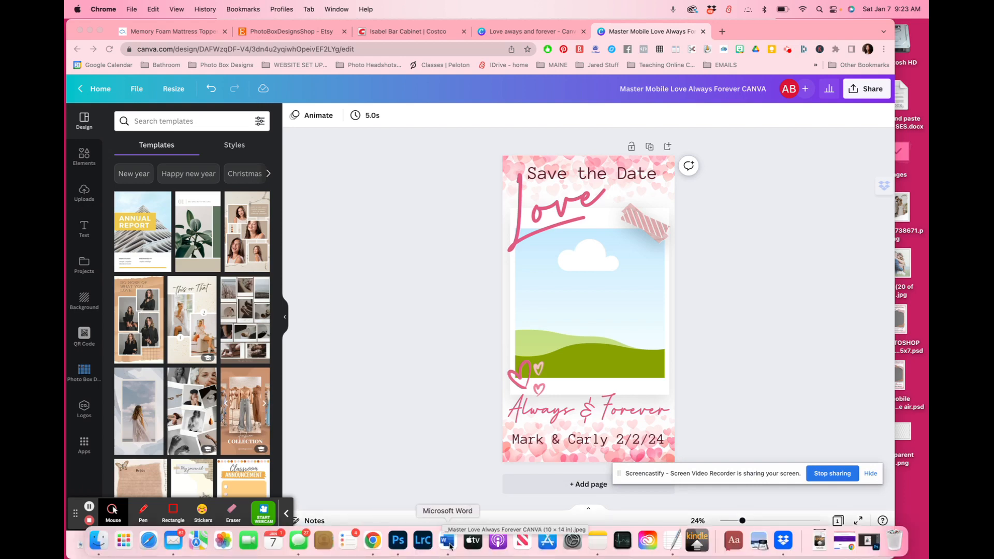
# Step: Bring the Valentine tutorials Word document forward and scroll through its Canva, video and font links
pyautogui.click(447, 540)
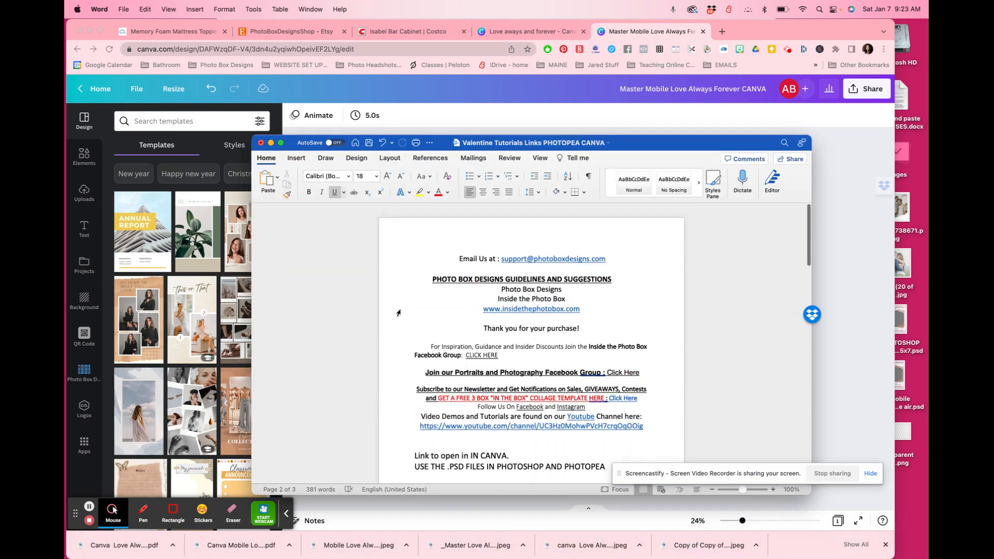
pyautogui.scroll(3)
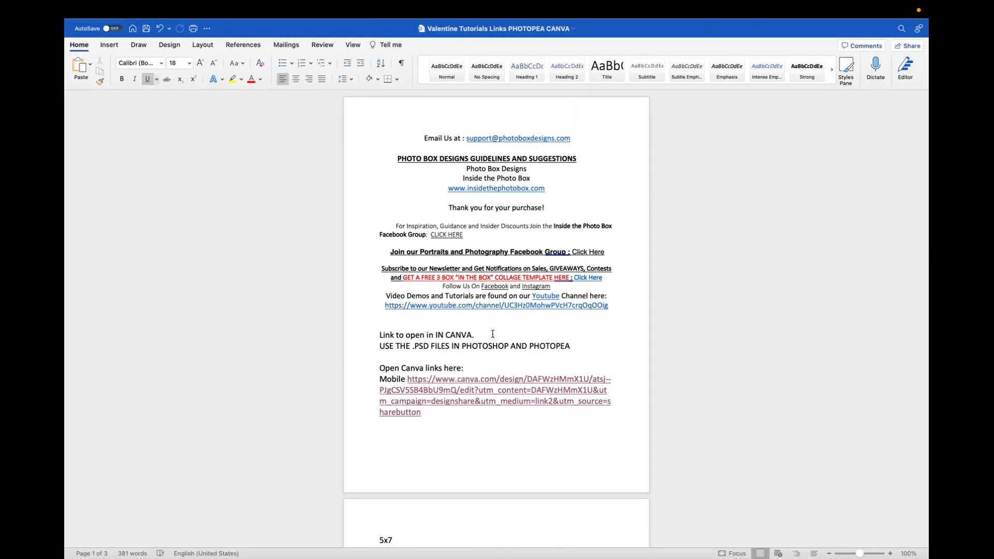
pyautogui.scroll(-3)
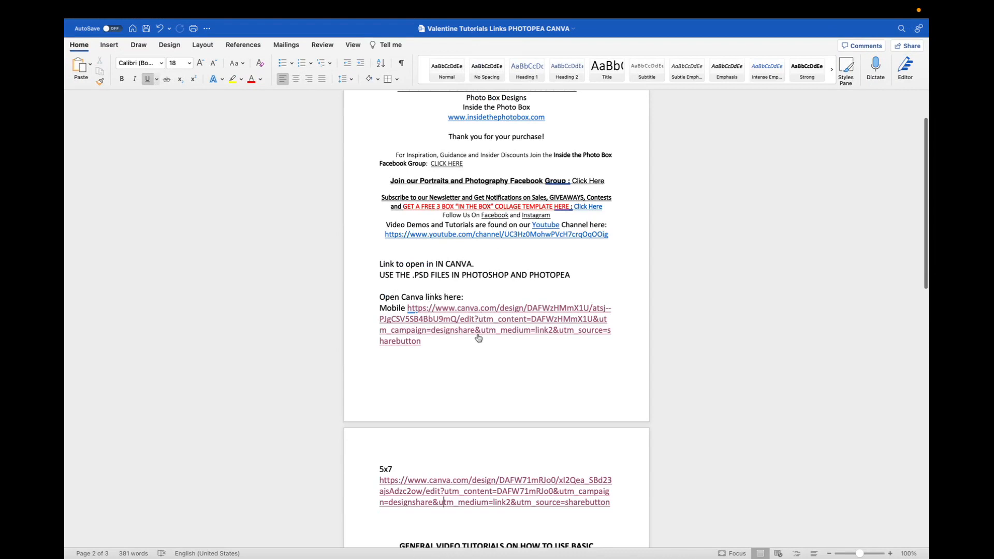
pyautogui.moveTo(478, 340)
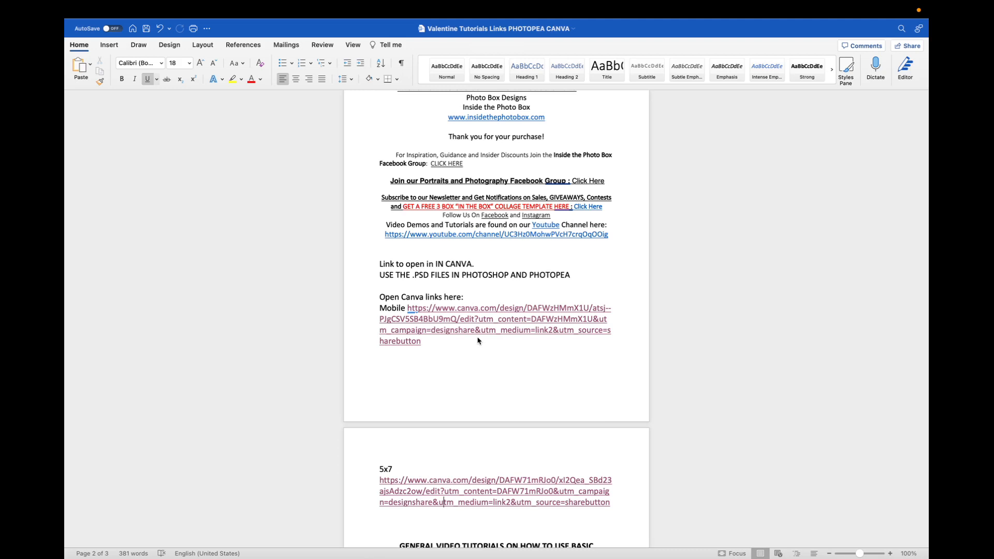
pyautogui.moveTo(462, 325)
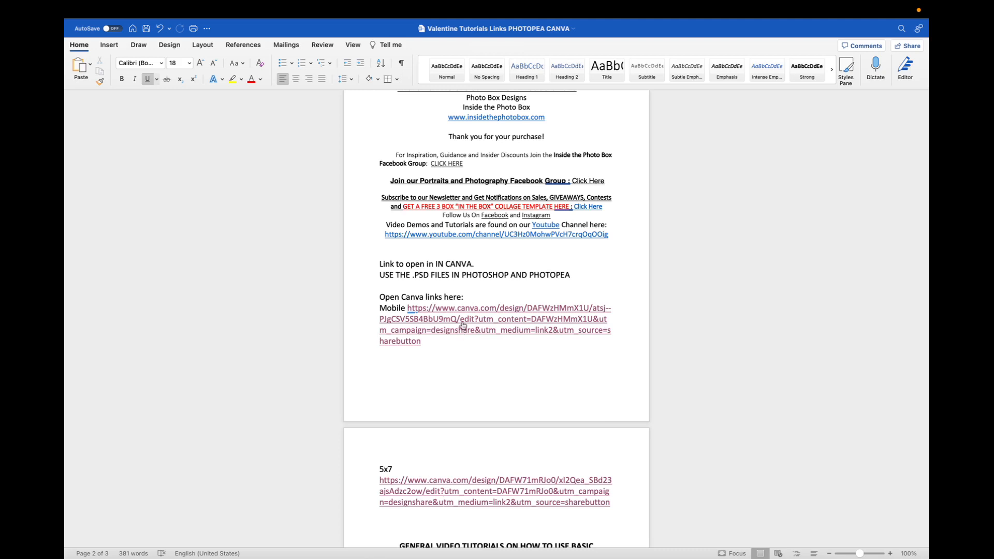
pyautogui.moveTo(412, 322)
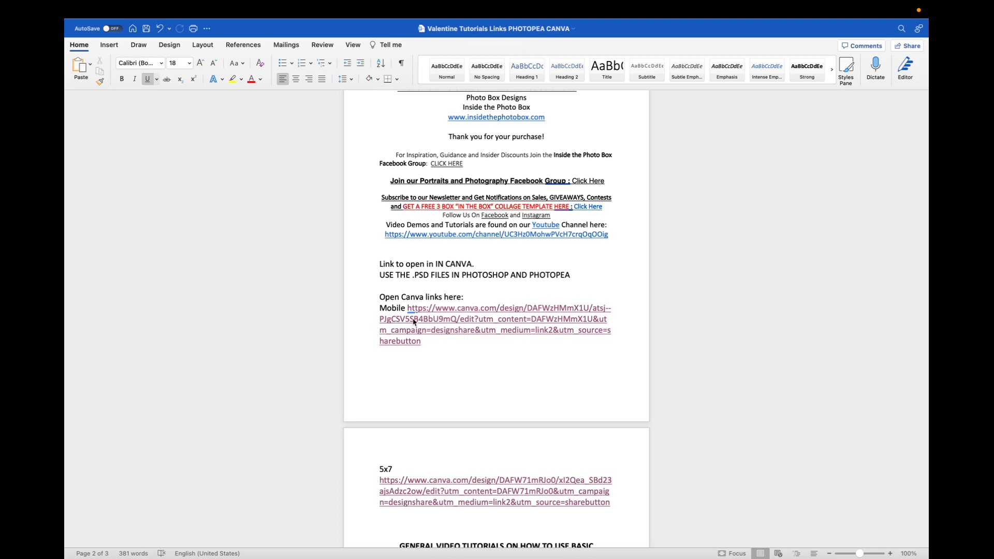
pyautogui.scroll(-3)
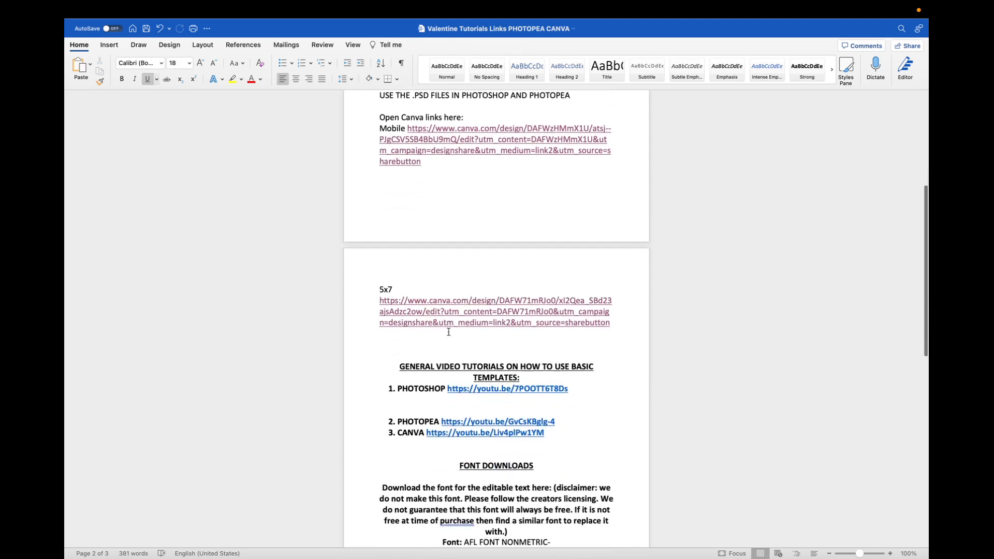
pyautogui.scroll(-3)
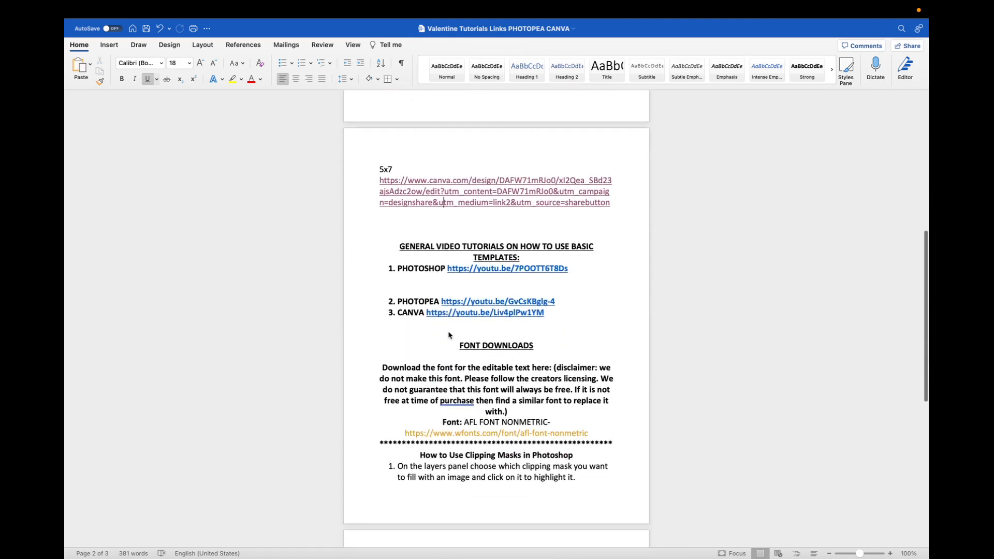
pyautogui.scroll(3)
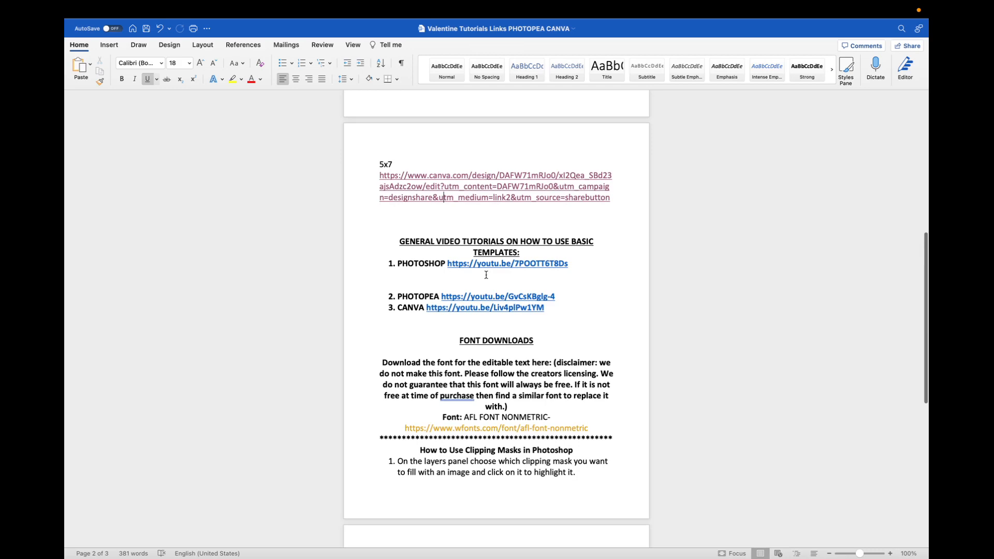
pyautogui.moveTo(511, 247)
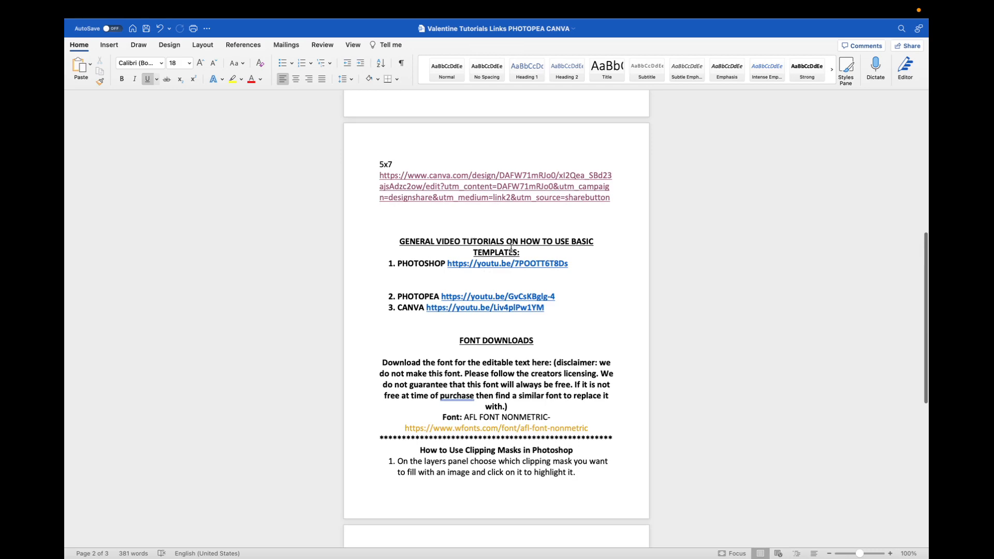
pyautogui.scroll(3)
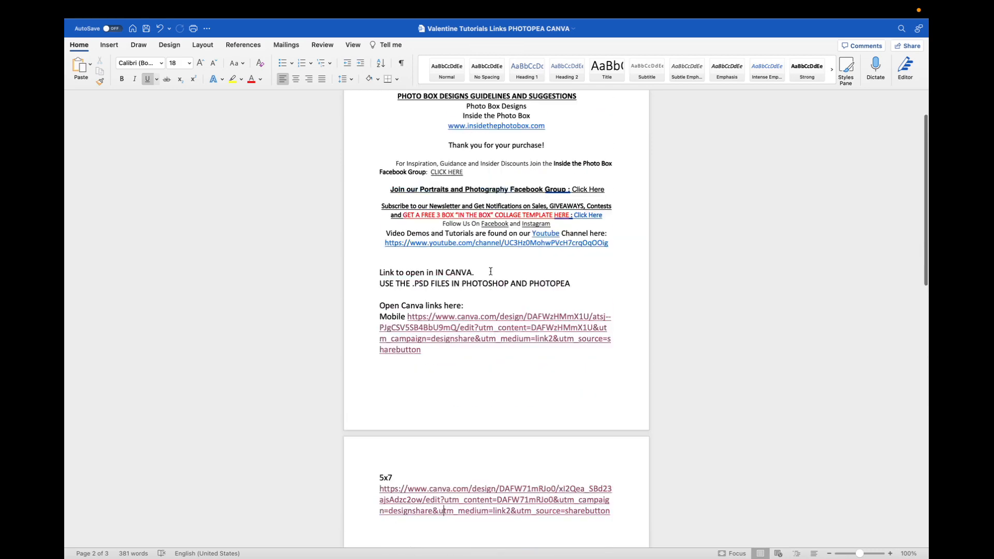
pyautogui.scroll(-3)
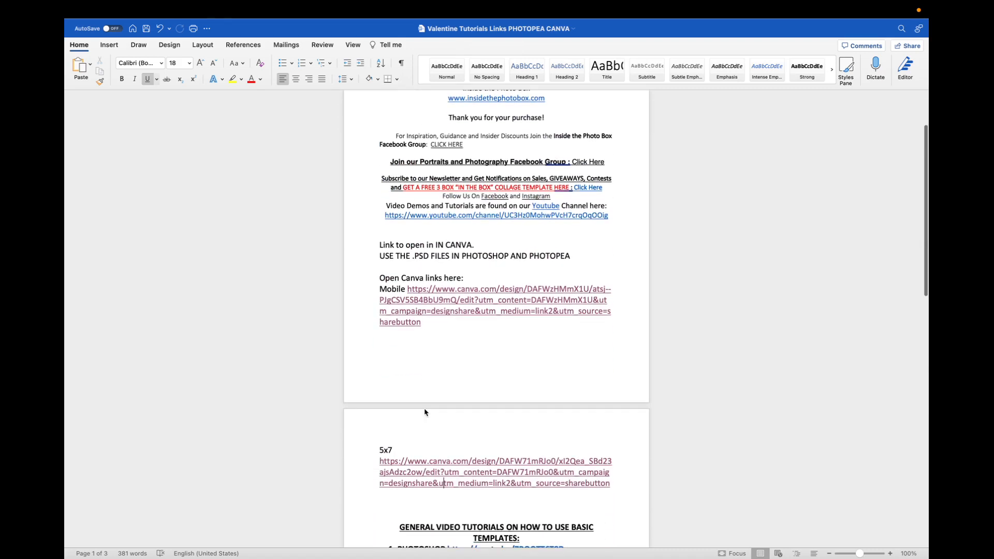
pyautogui.scroll(-3)
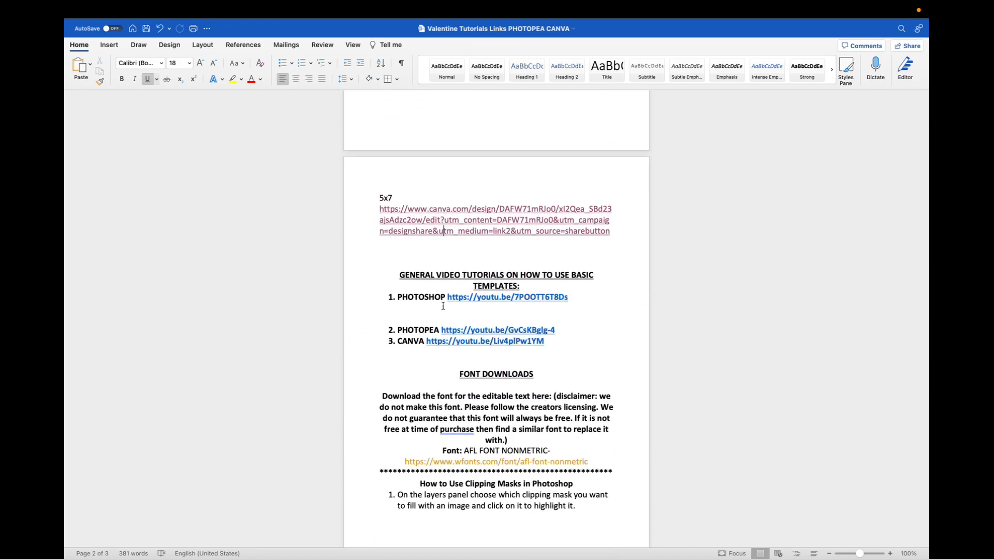
pyautogui.moveTo(477, 314)
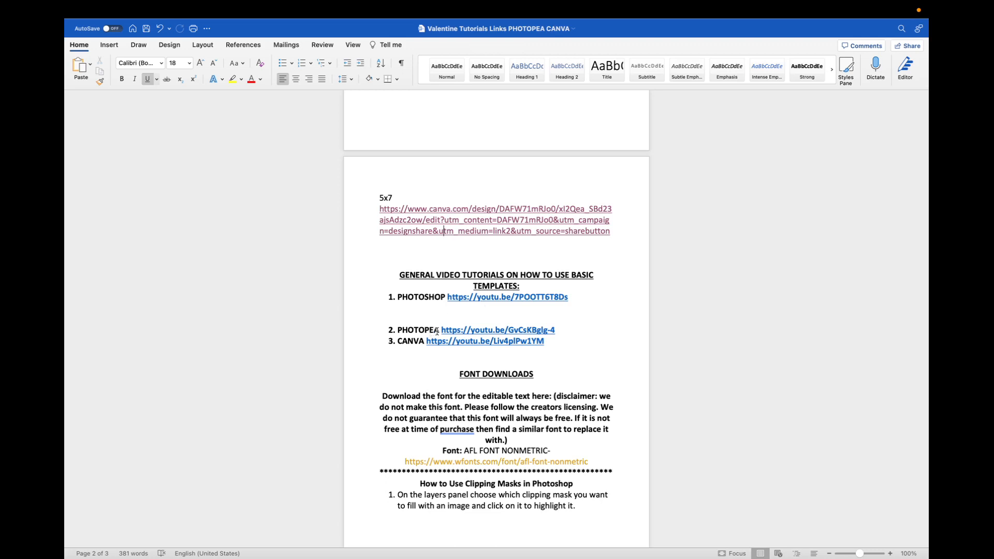
pyautogui.moveTo(452, 323)
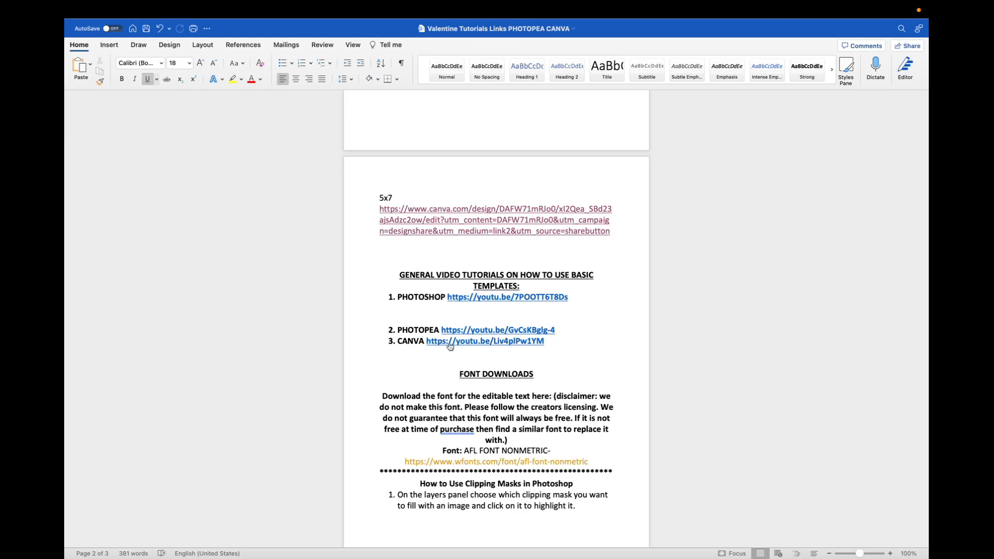
pyautogui.moveTo(454, 342)
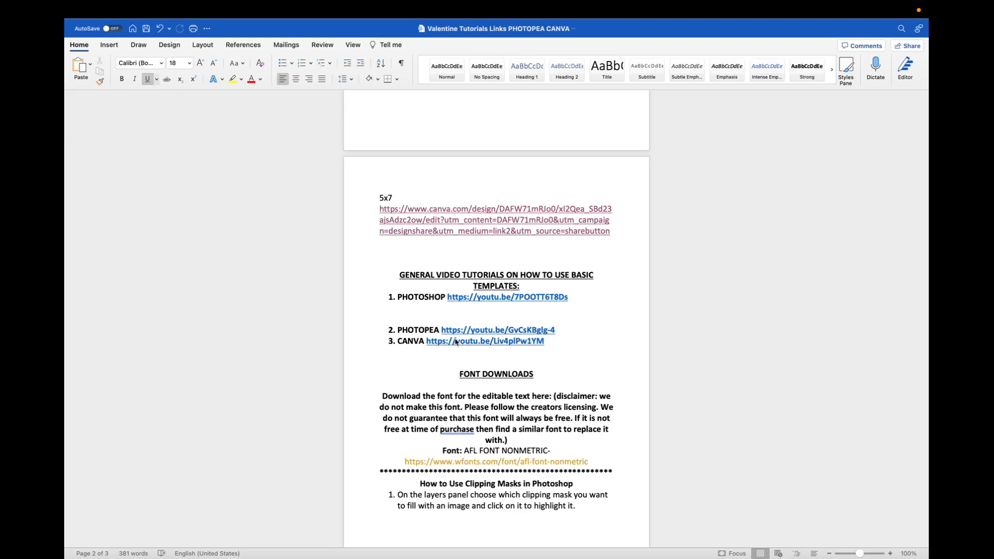
pyautogui.moveTo(506, 297)
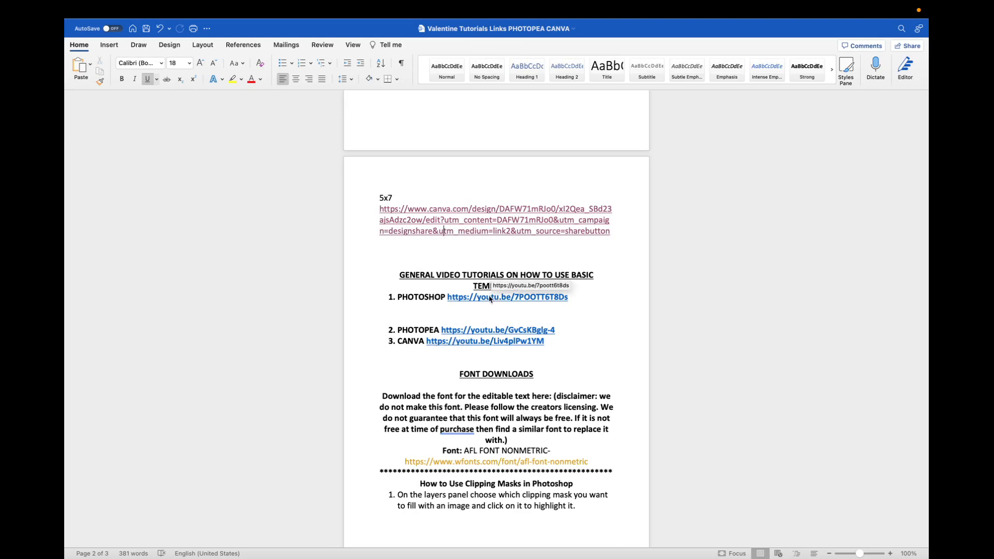
pyautogui.scroll(3)
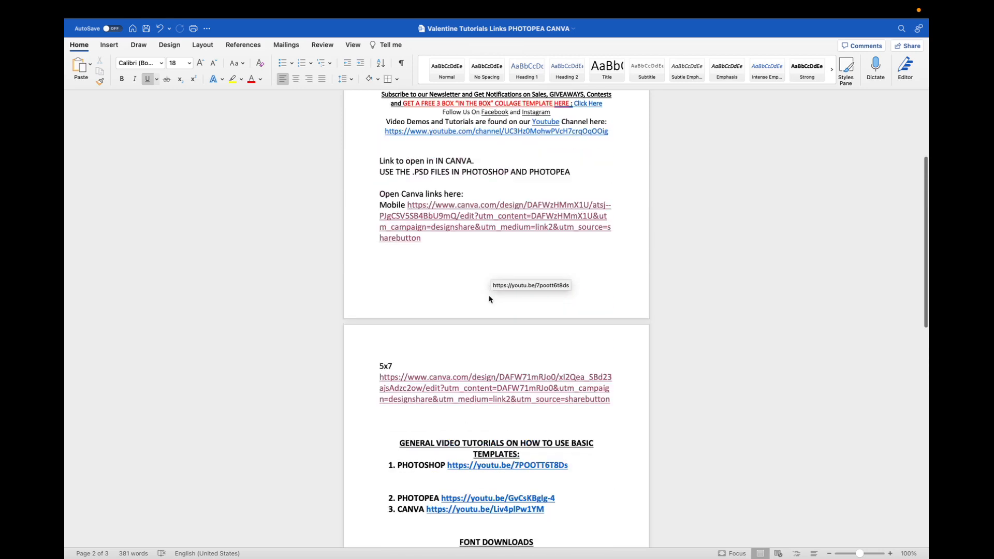
# Step: Scroll back up to the document's Mobile Canva template link
pyautogui.scroll(3)
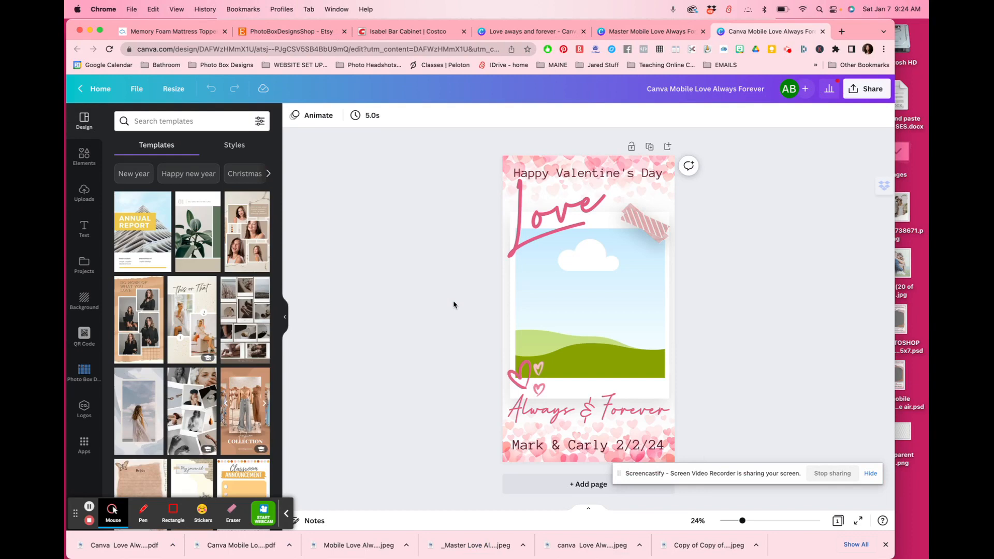
pyautogui.moveTo(454, 305)
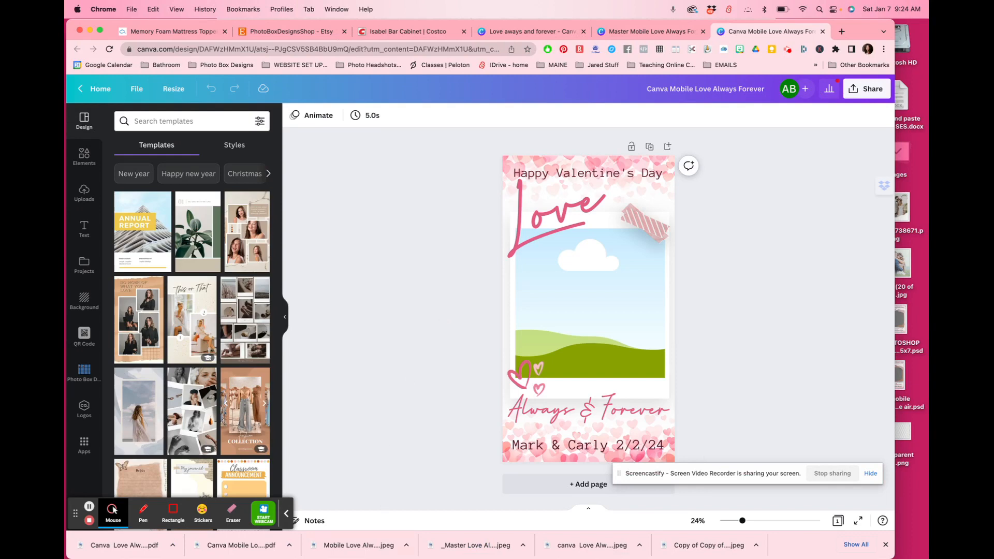
pyautogui.moveTo(447, 540)
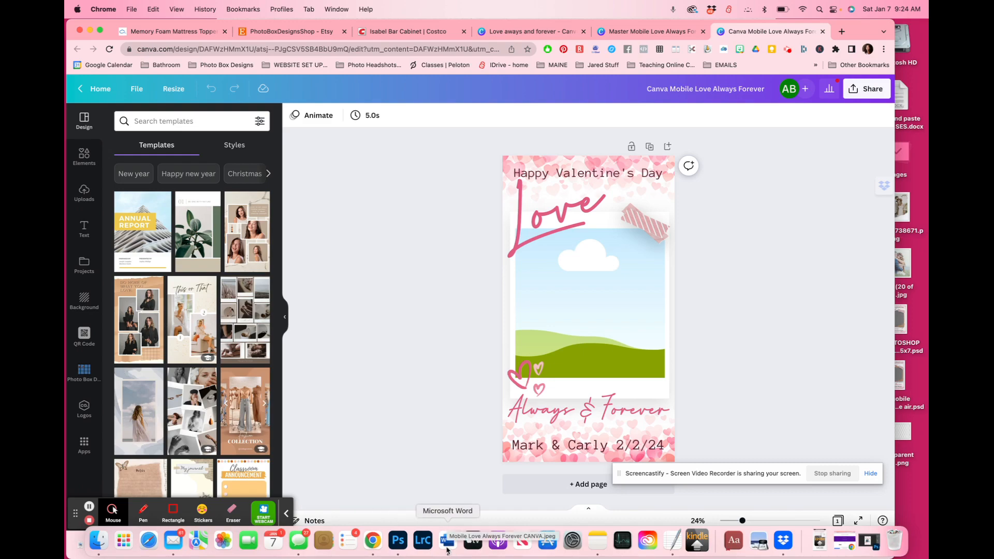
# Step: Return to Word and copy the Mobile Canva link from the right-click menu
pyautogui.click(447, 541)
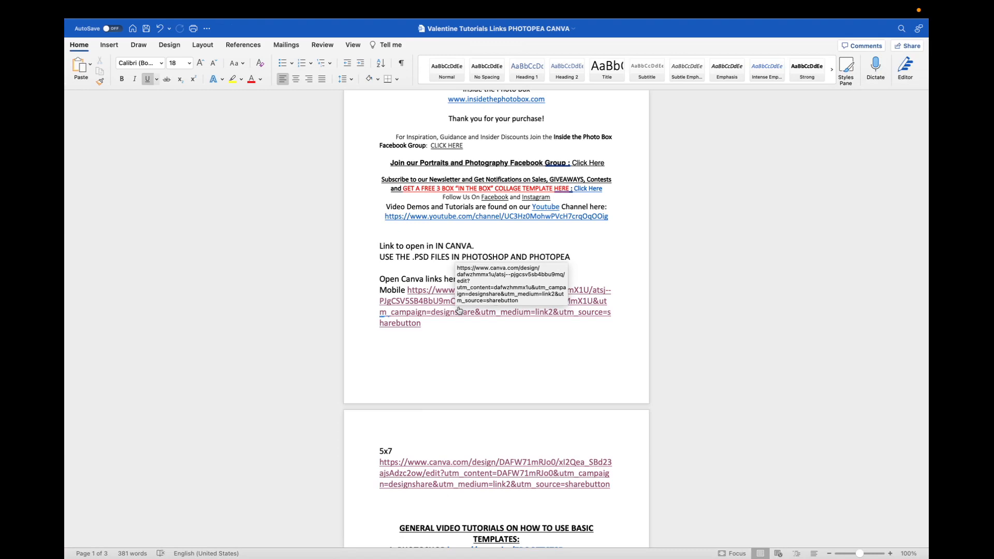
pyautogui.moveTo(451, 311)
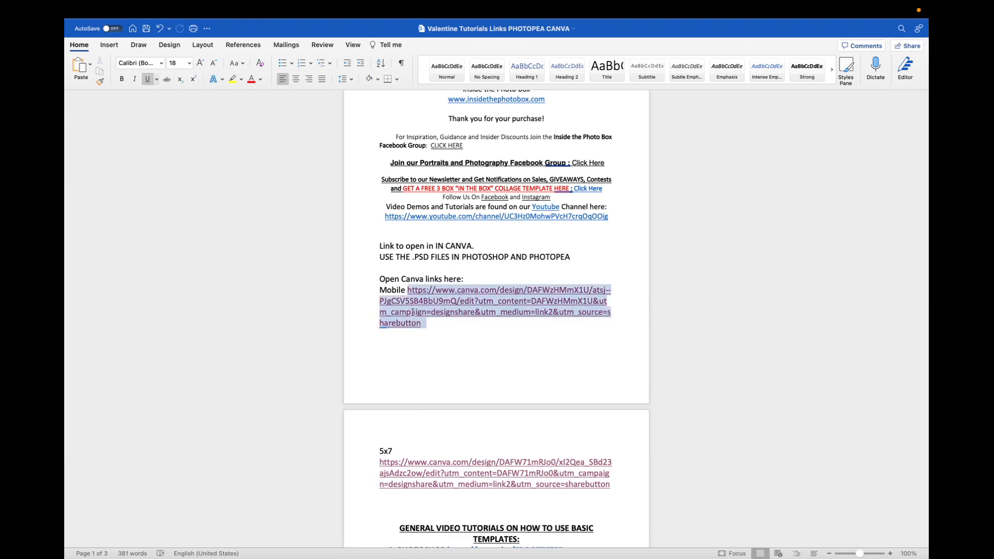
pyautogui.rightClick(444, 305)
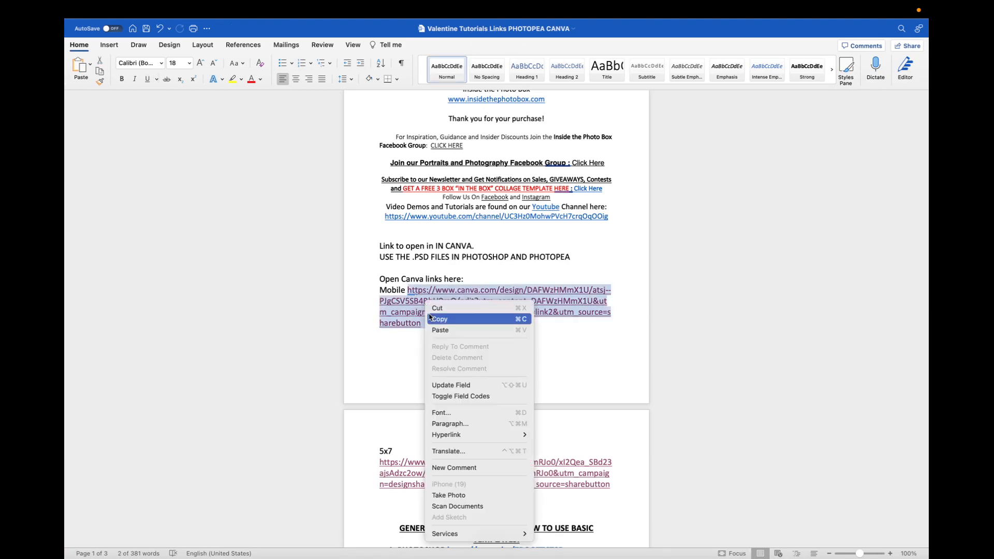
pyautogui.click(440, 318)
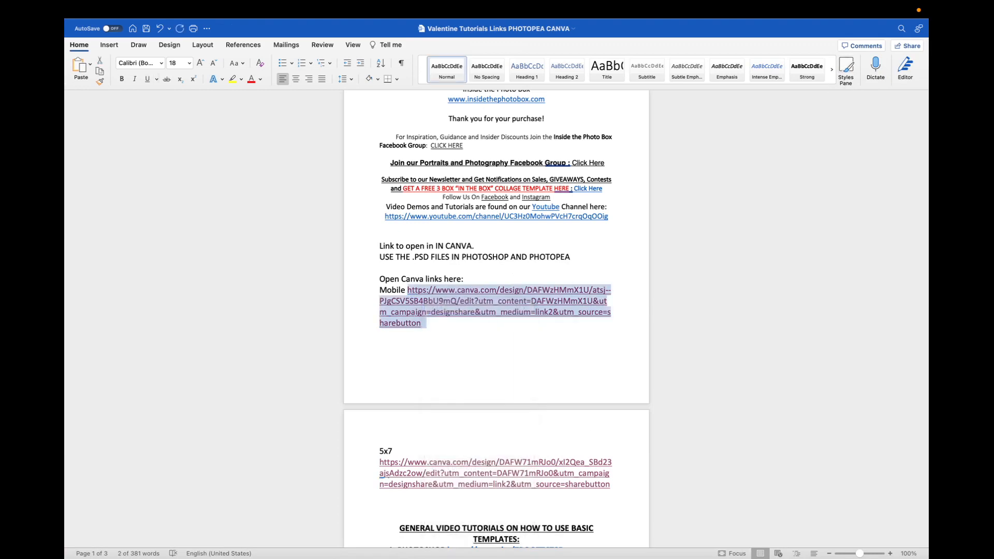
pyautogui.moveTo(373, 540)
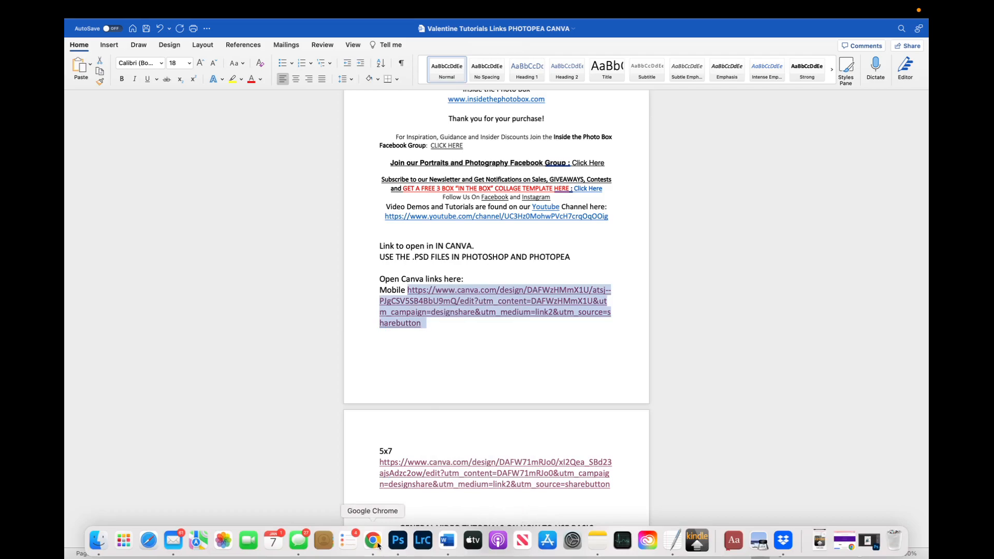
# Step: Open a new incognito window from Chrome's main menu
pyautogui.click(373, 540)
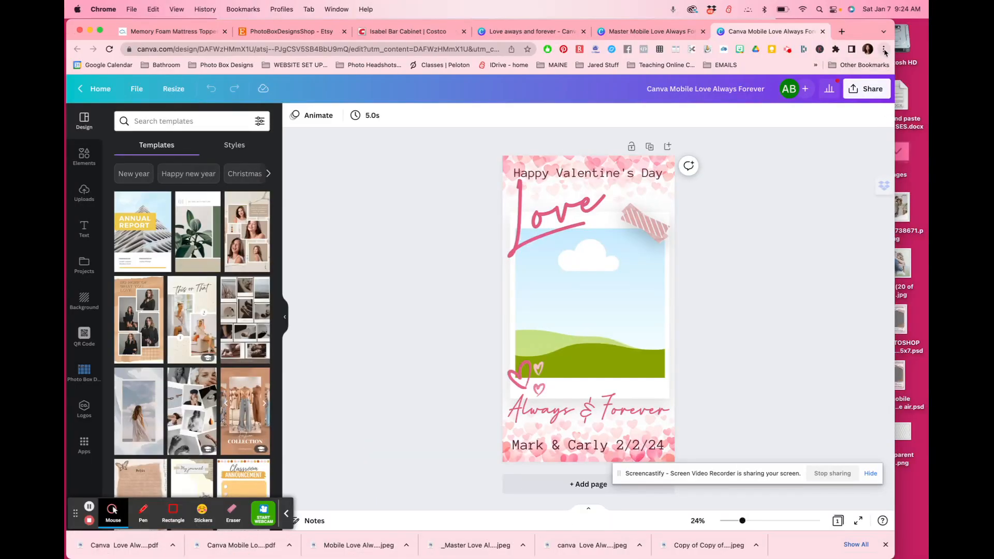
pyautogui.moveTo(884, 51)
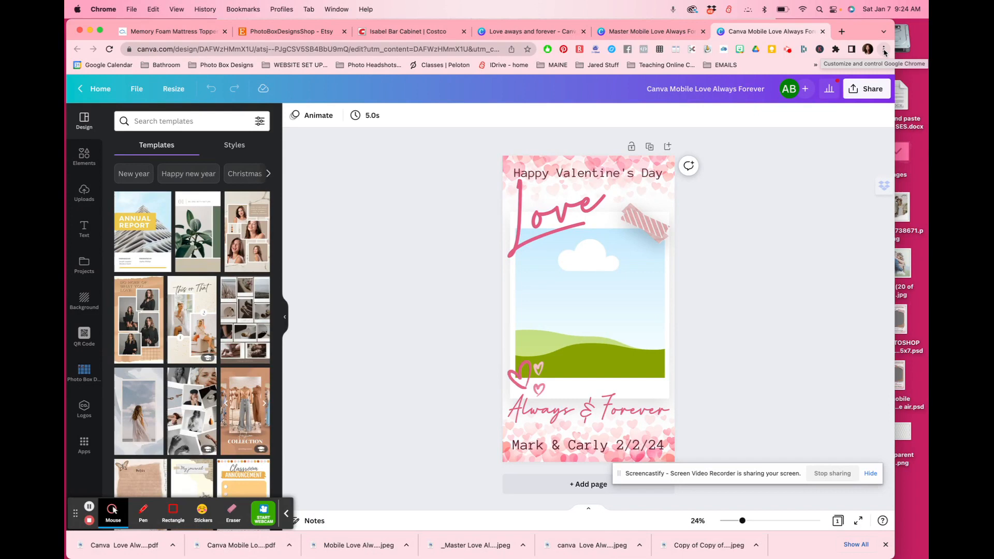
pyautogui.click(883, 49)
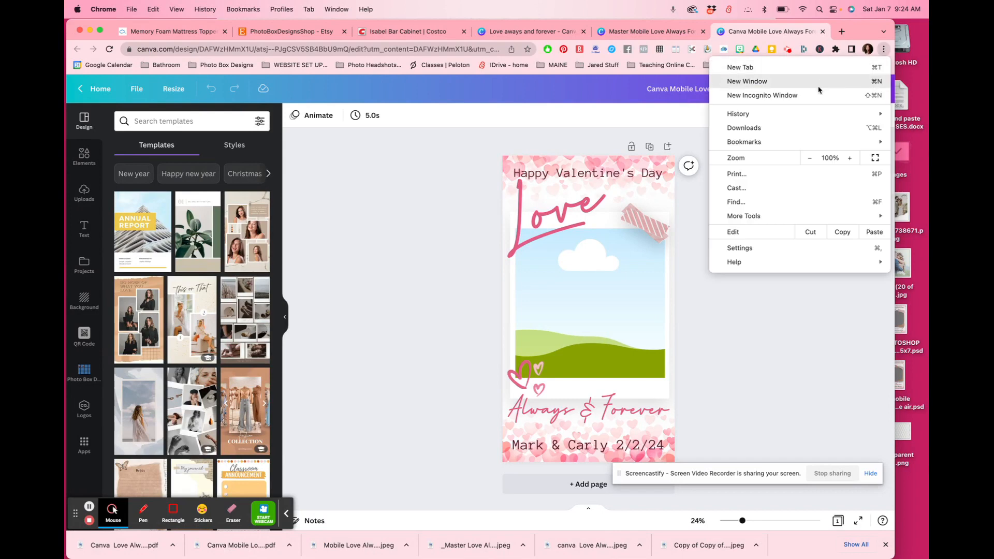
pyautogui.click(762, 96)
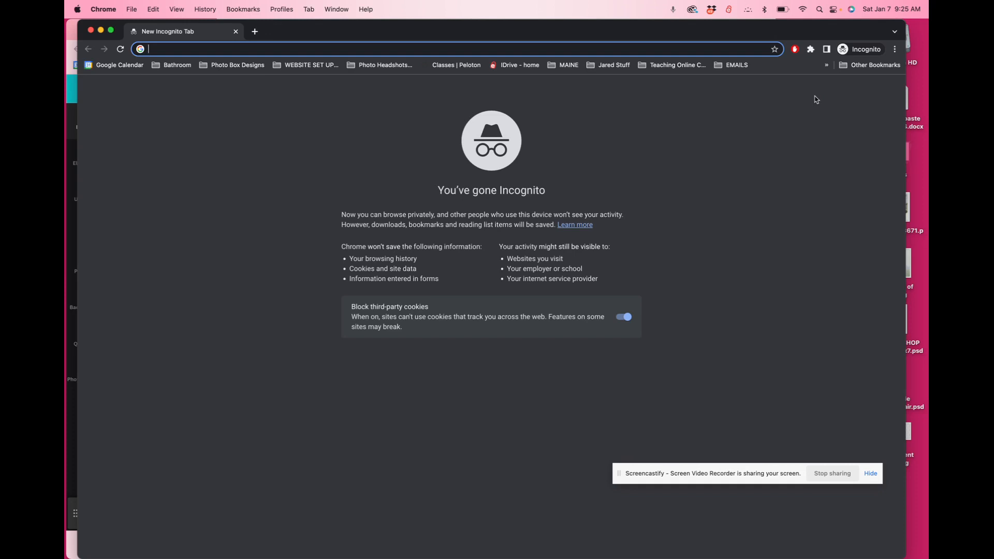
pyautogui.moveTo(739, 81)
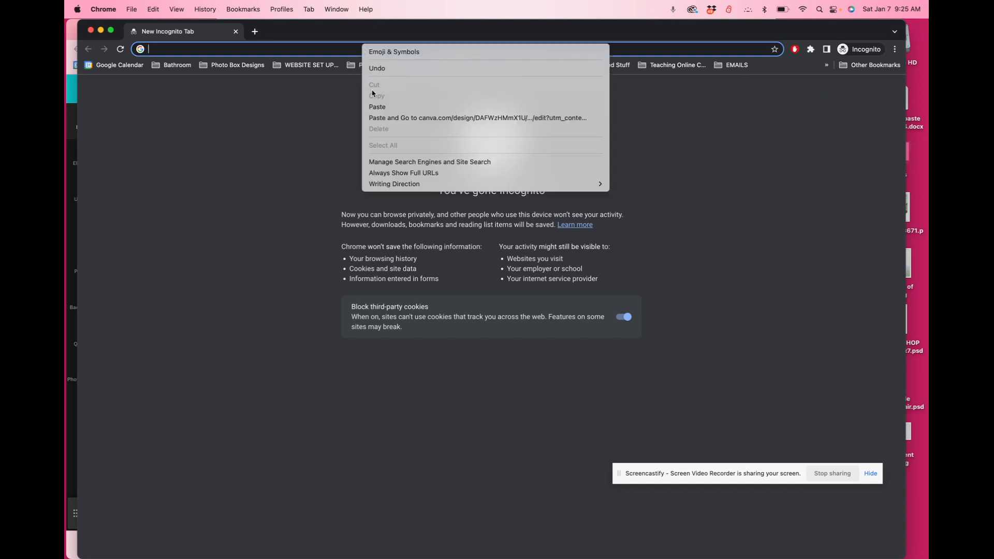
# Step: Load the copied template link, choose Edit design, and pick Continue with Google
pyautogui.click(377, 107)
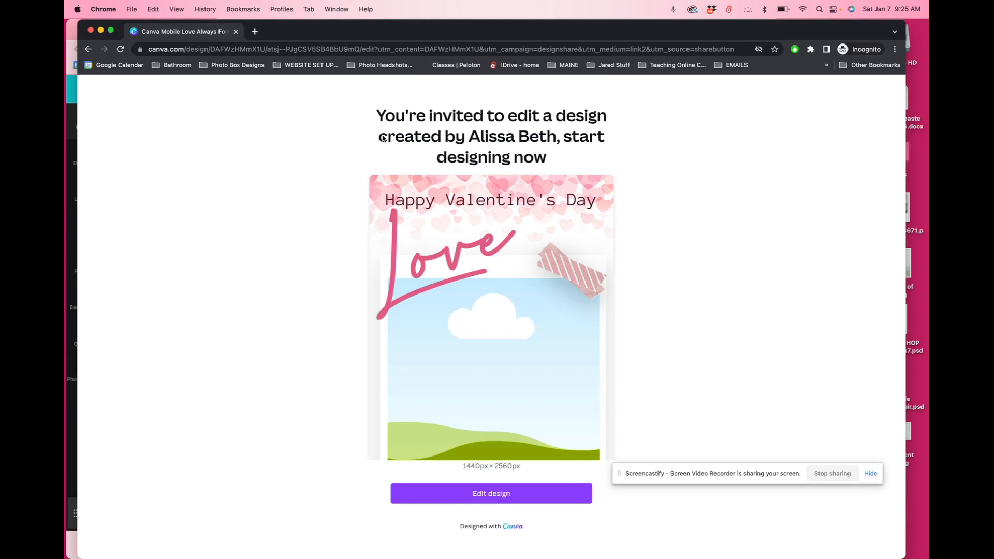
pyautogui.moveTo(508, 508)
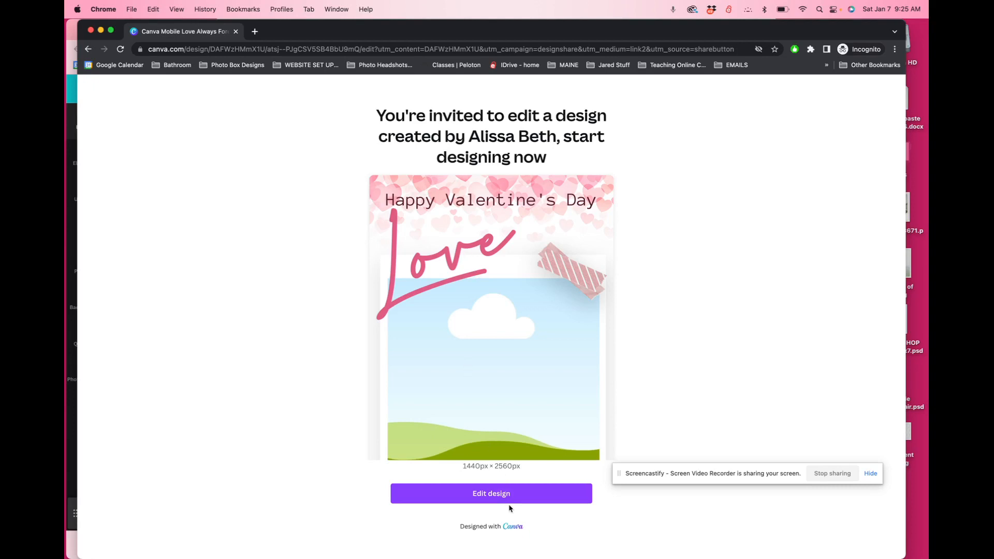
pyautogui.click(491, 493)
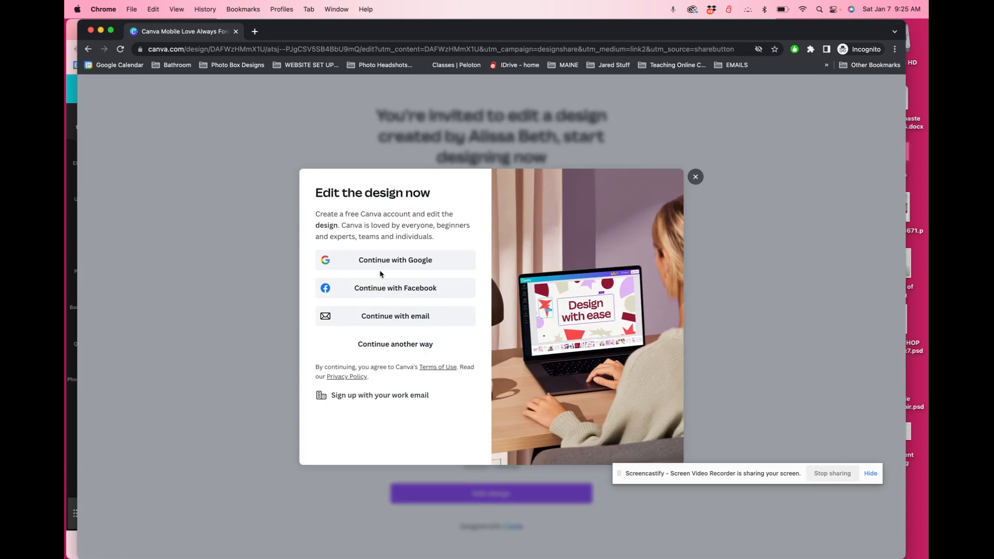
pyautogui.moveTo(352, 233)
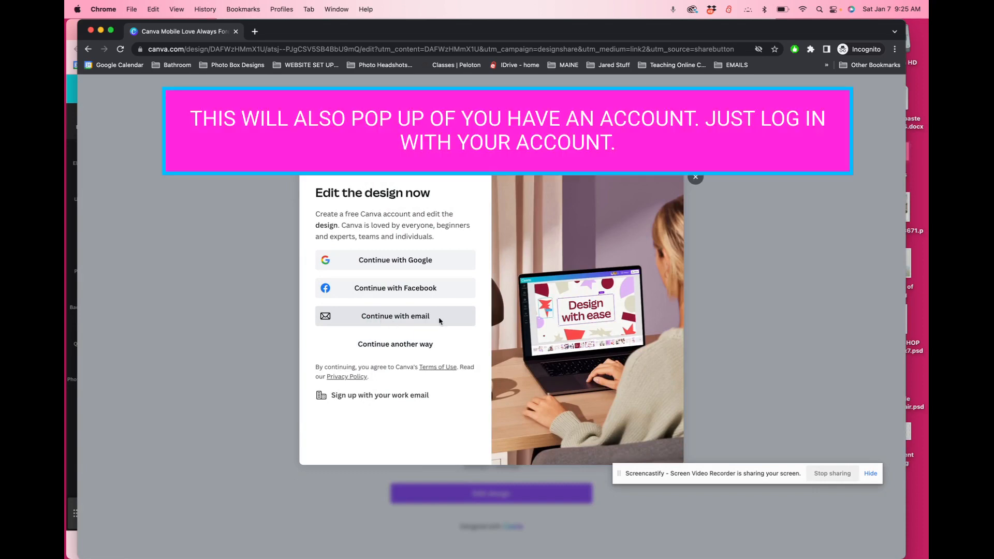
pyautogui.moveTo(404, 264)
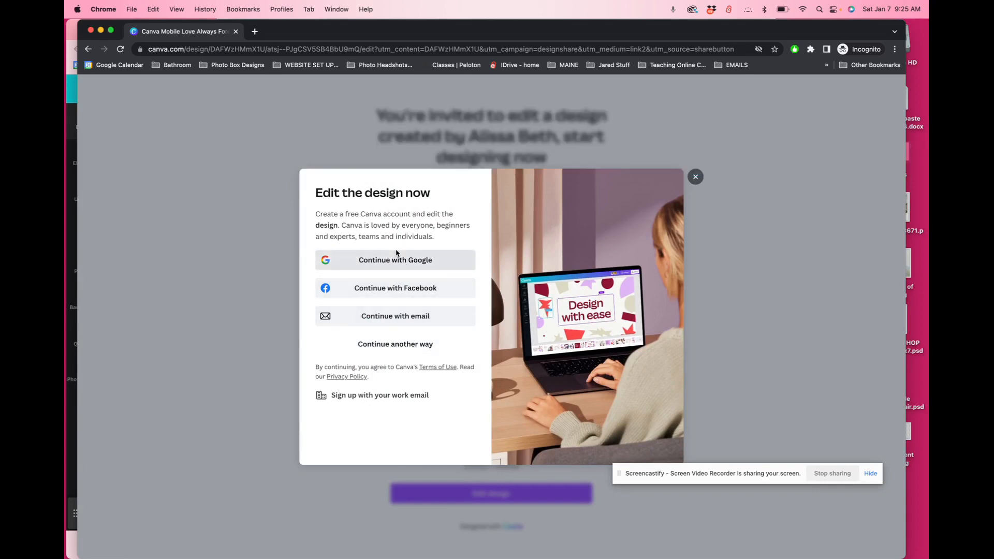
pyautogui.moveTo(621, 429)
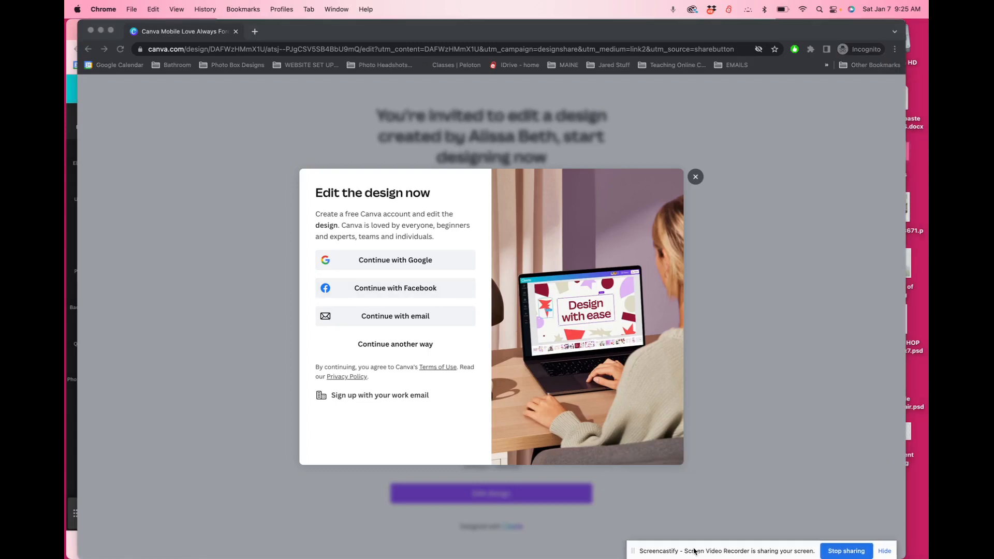
pyautogui.moveTo(409, 319)
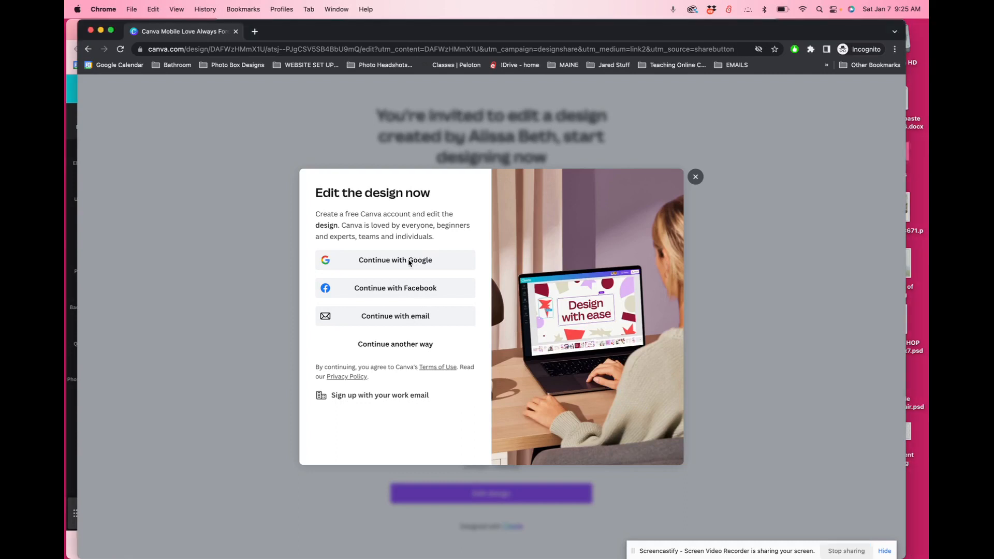
pyautogui.click(395, 260)
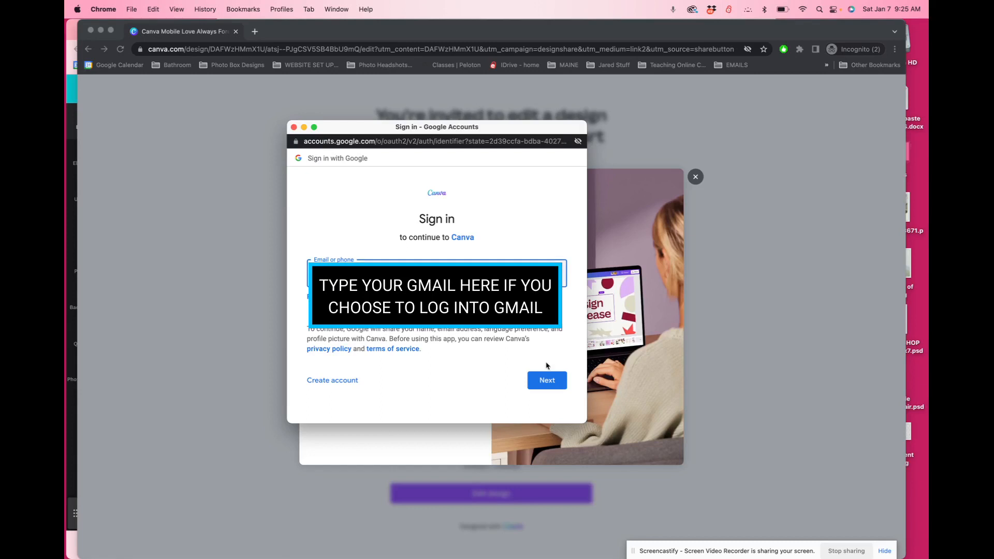
# Step: Sign in to Google with the account email and password
pyautogui.click(546, 380)
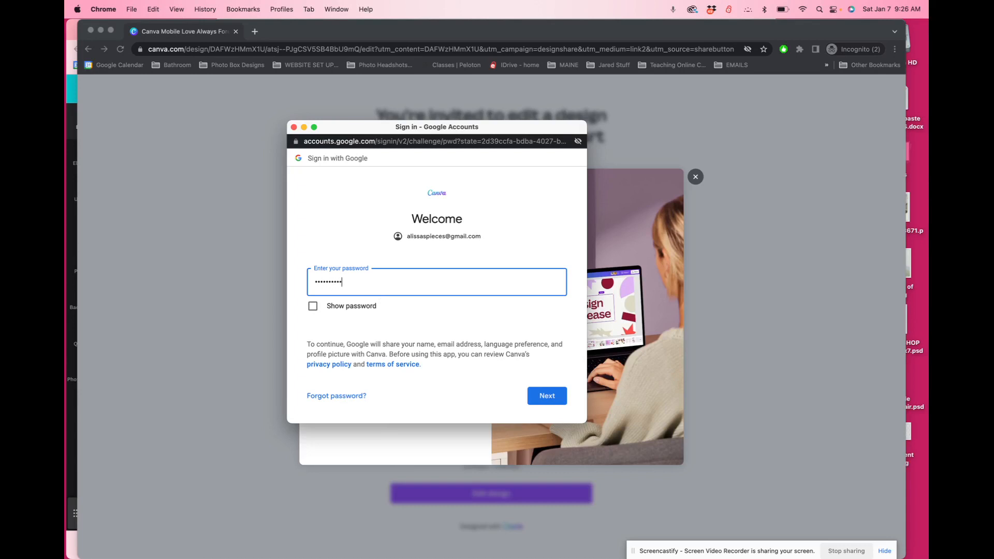
pyautogui.write('•')
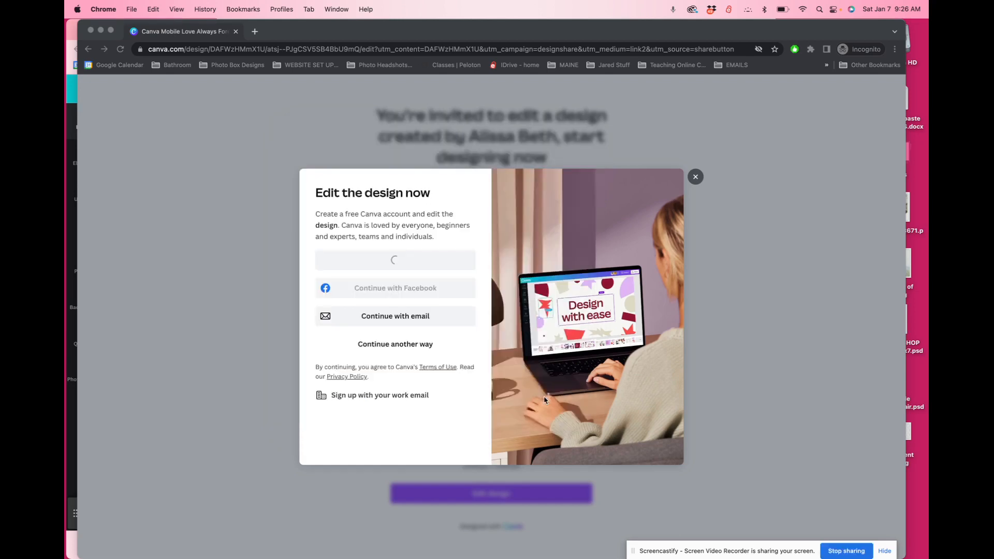
pyautogui.click(694, 176)
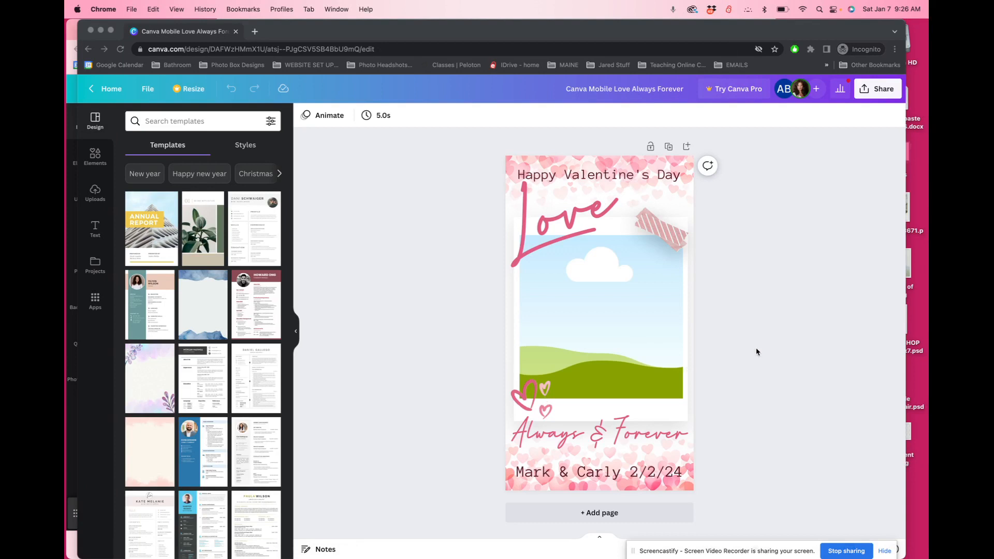
pyautogui.moveTo(147, 89)
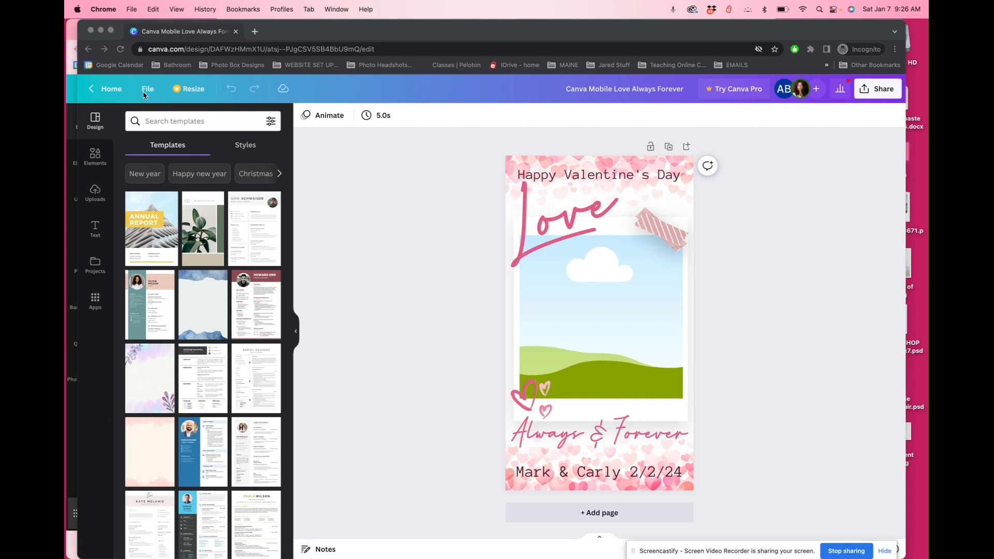
pyautogui.moveTo(559, 331)
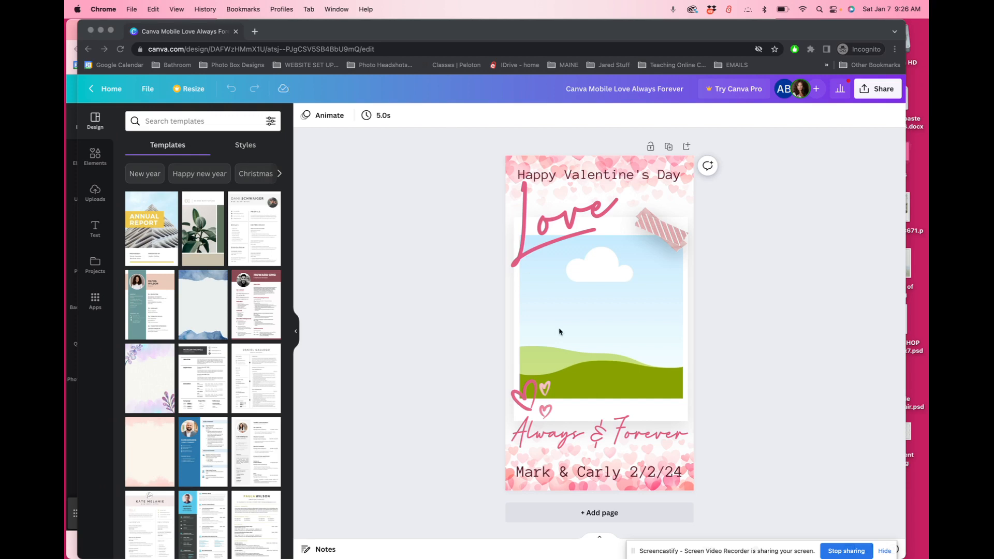
pyautogui.moveTo(588, 180)
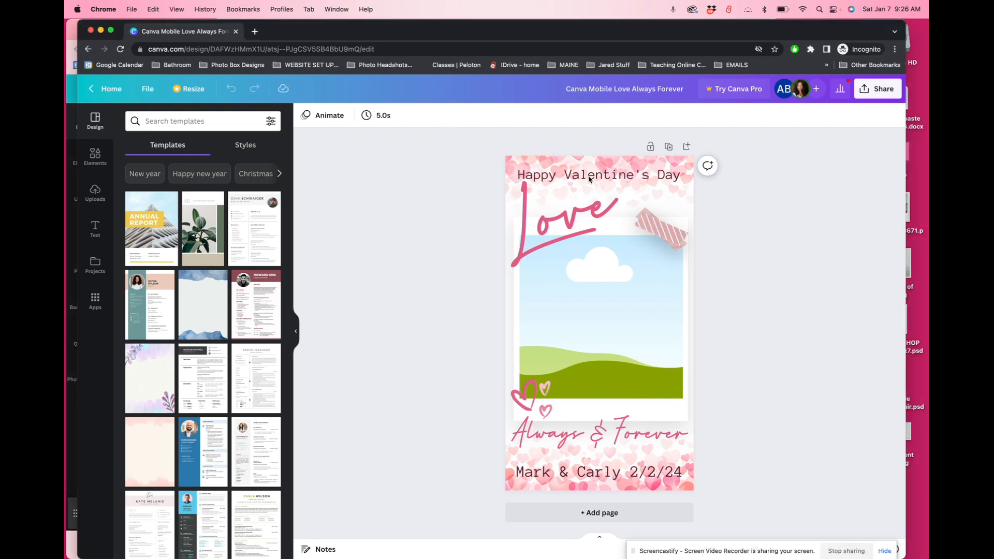
pyautogui.click(597, 174)
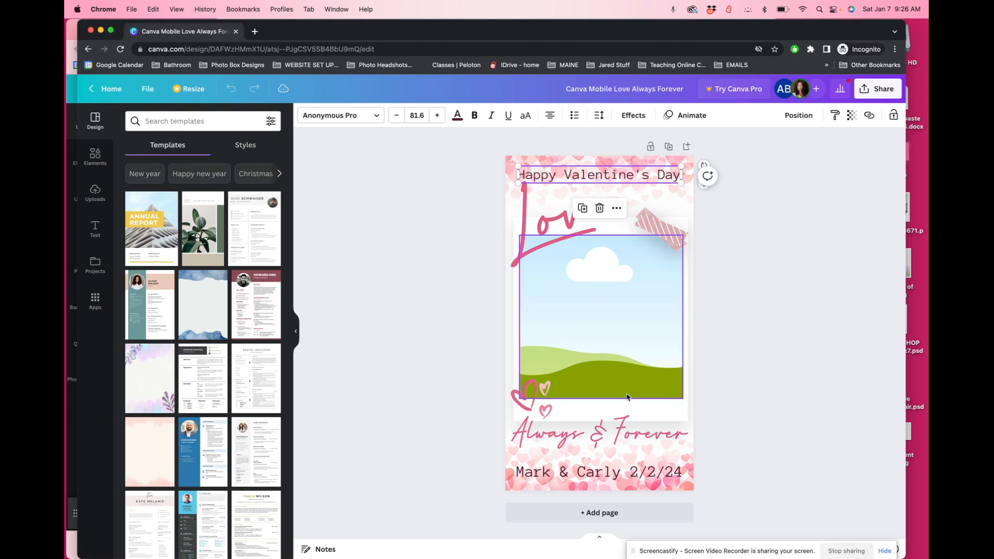
# Step: Select the Save the Date heading and increase its text size three times
pyautogui.click(598, 472)
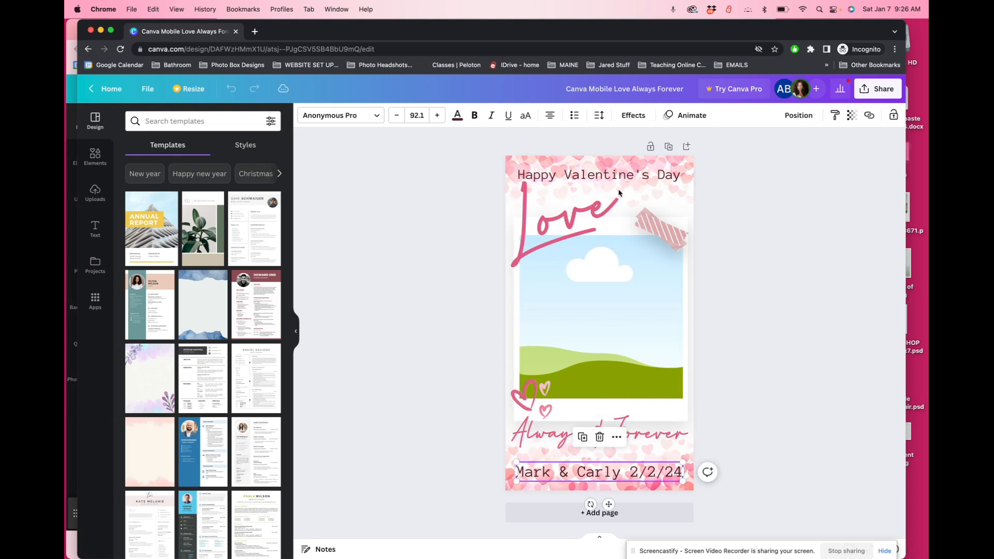
pyautogui.click(598, 174)
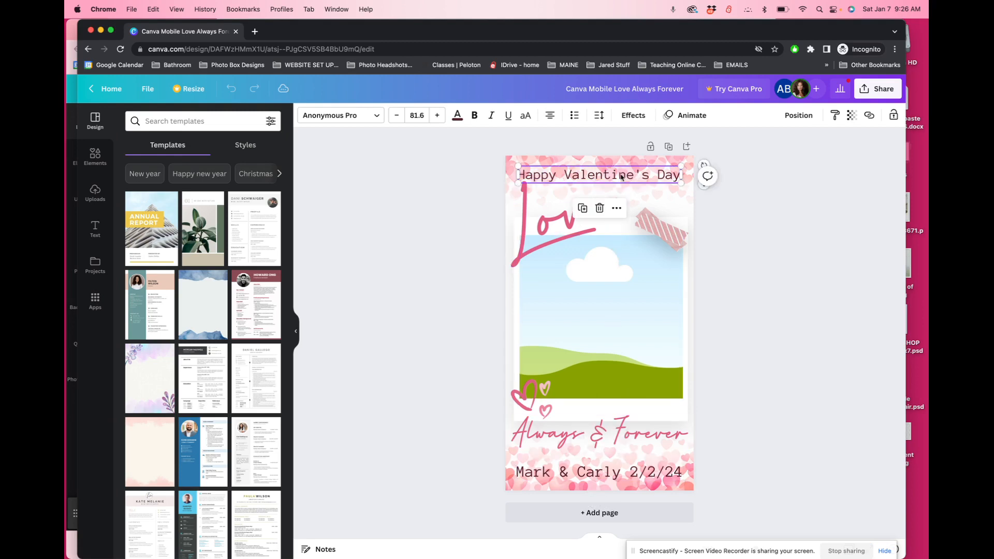
pyautogui.moveTo(590, 176)
pyautogui.write('Save the Date')
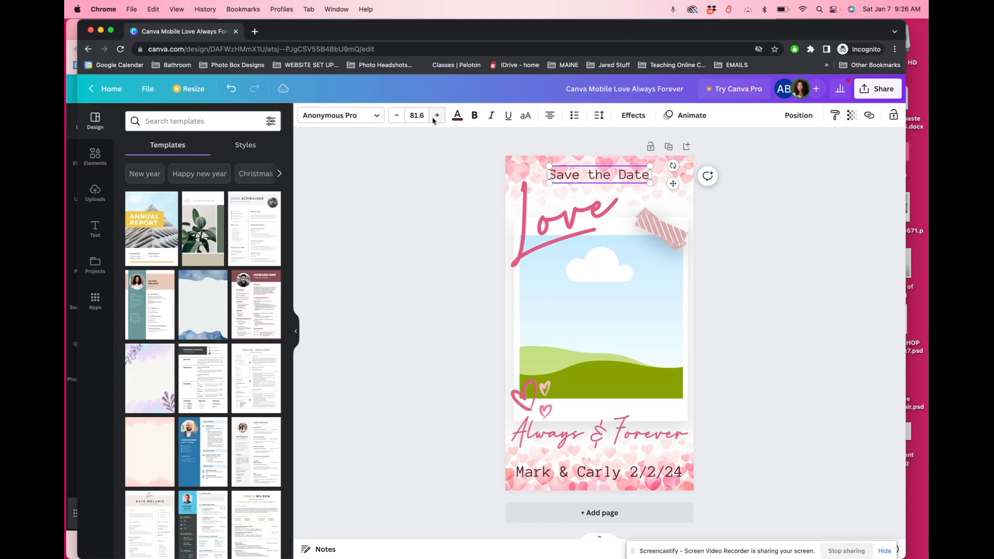
pyautogui.click(437, 116)
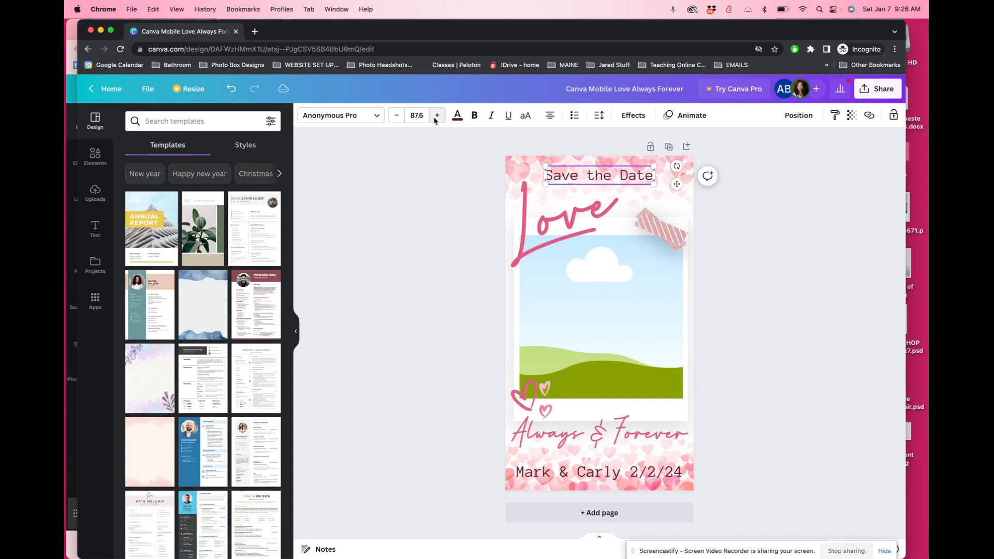
pyautogui.click(437, 115)
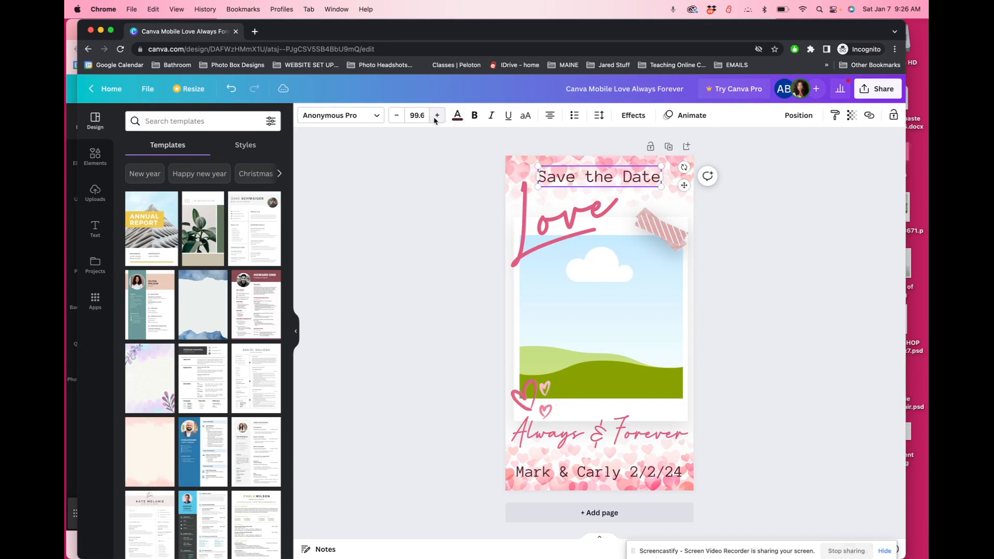
pyautogui.click(341, 115)
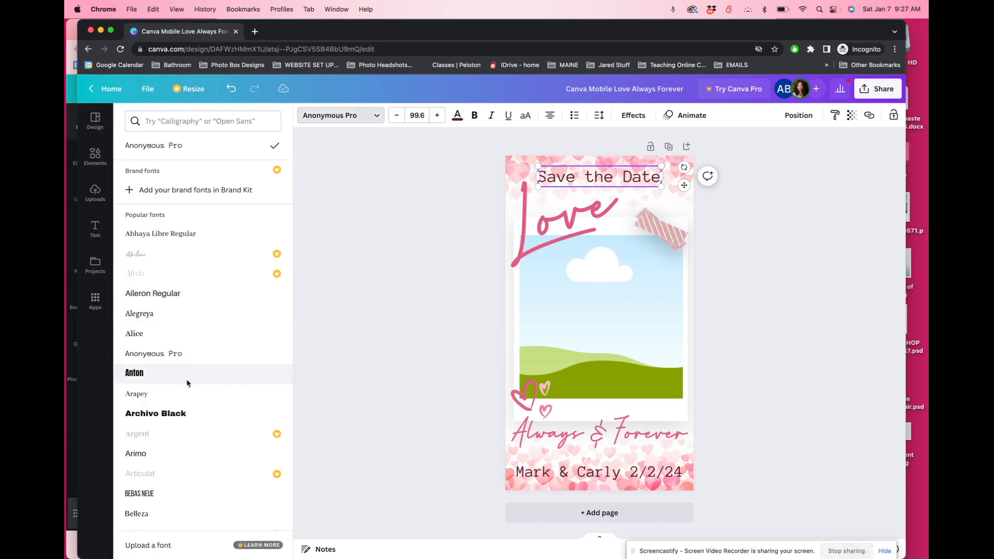
# Step: Set the heading font to Archivo Black and colour it red
pyautogui.click(155, 413)
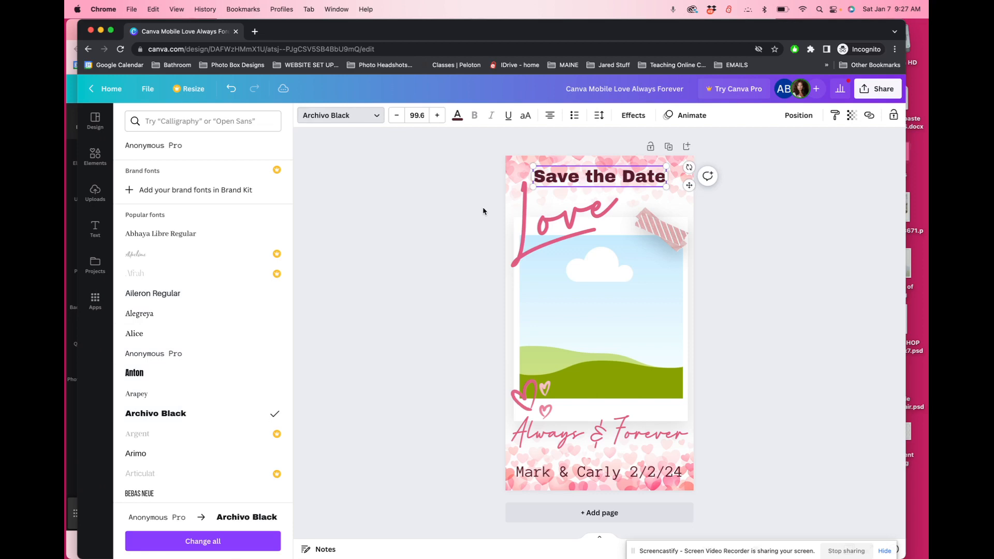
pyautogui.click(457, 115)
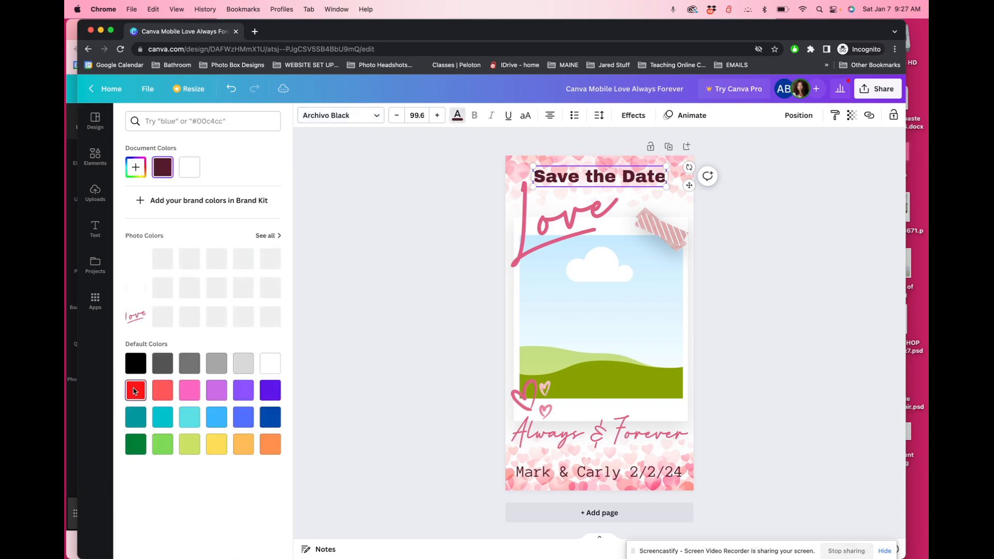
pyautogui.click(95, 120)
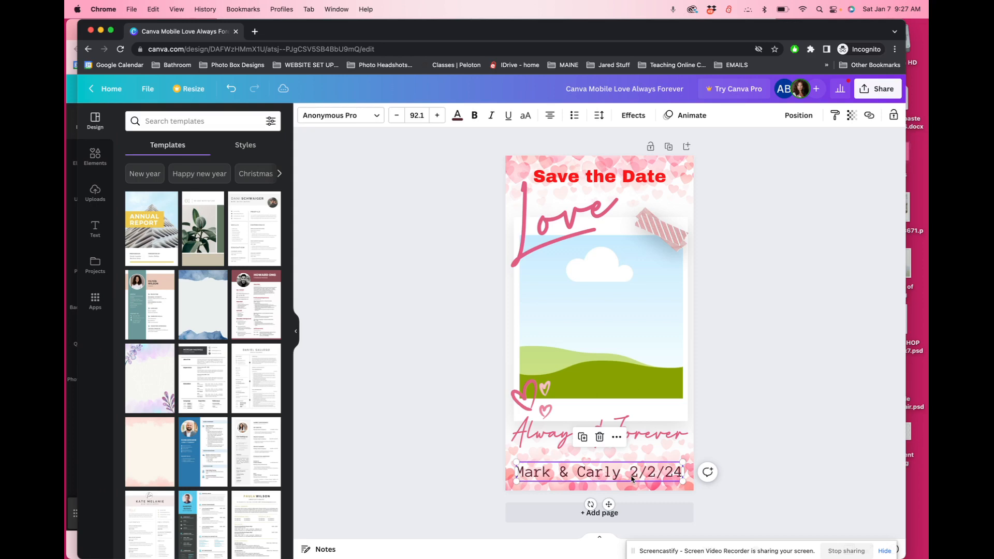
# Step: Inspect the Love and Always & Forever graphics, then show the Uploads panel
pyautogui.click(583, 240)
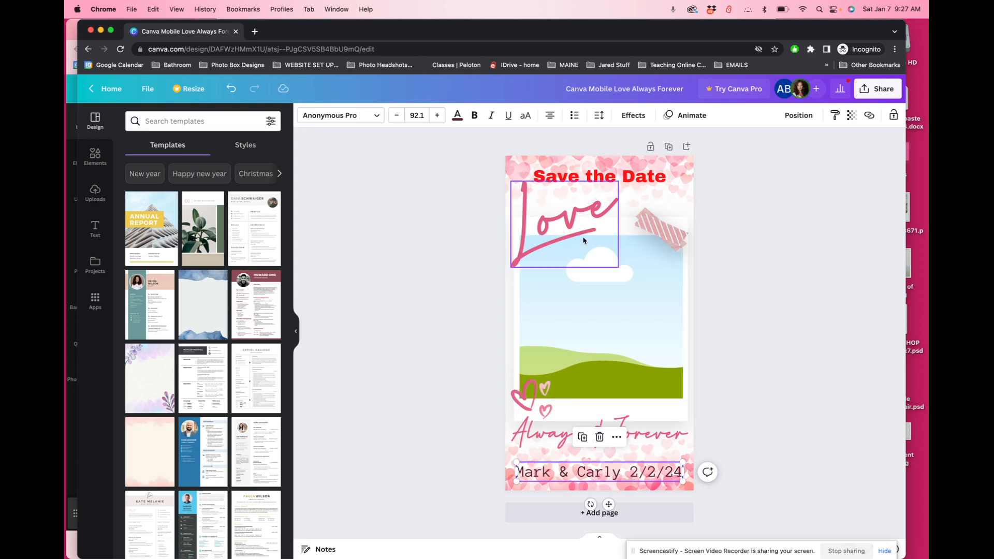
pyautogui.moveTo(560, 227)
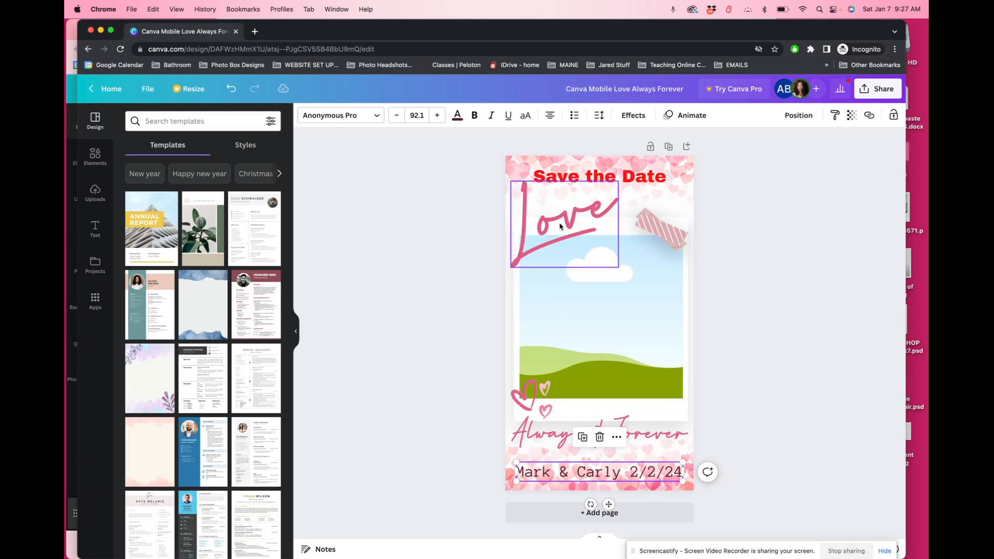
pyautogui.click(563, 225)
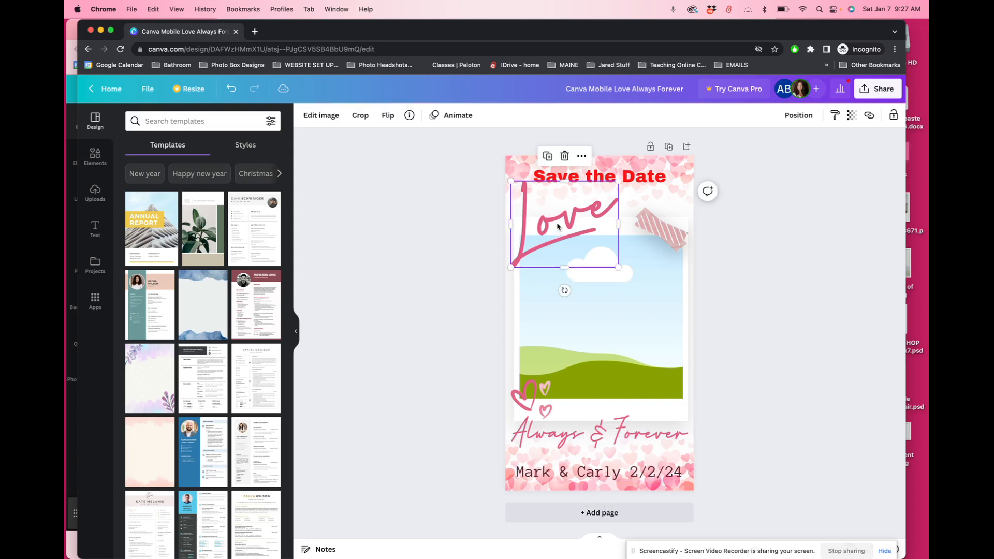
pyautogui.click(656, 231)
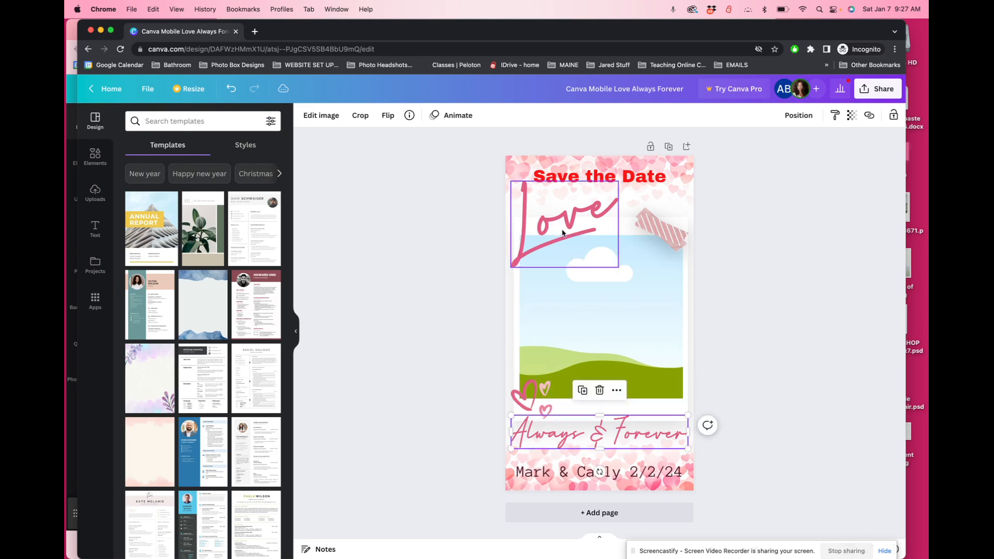
pyautogui.click(573, 325)
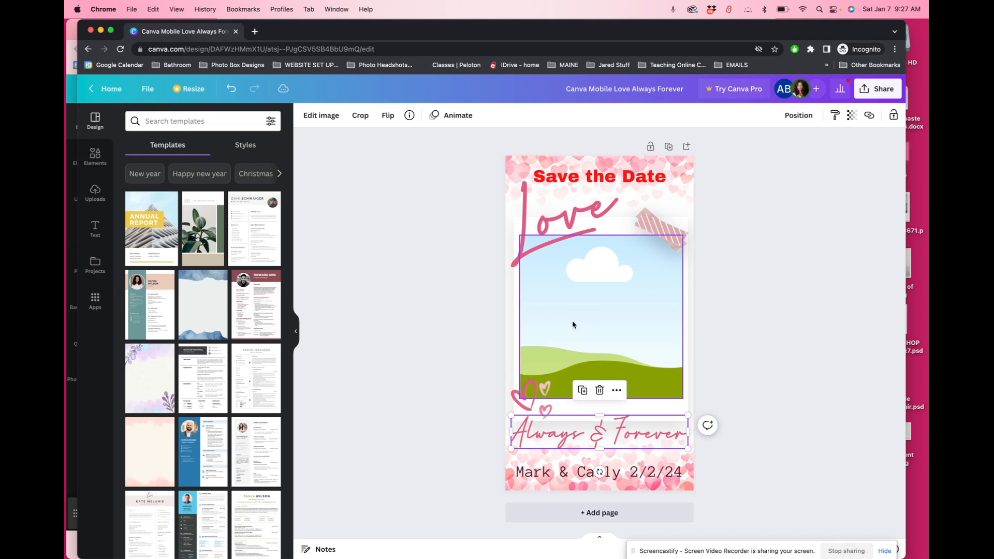
pyautogui.click(94, 193)
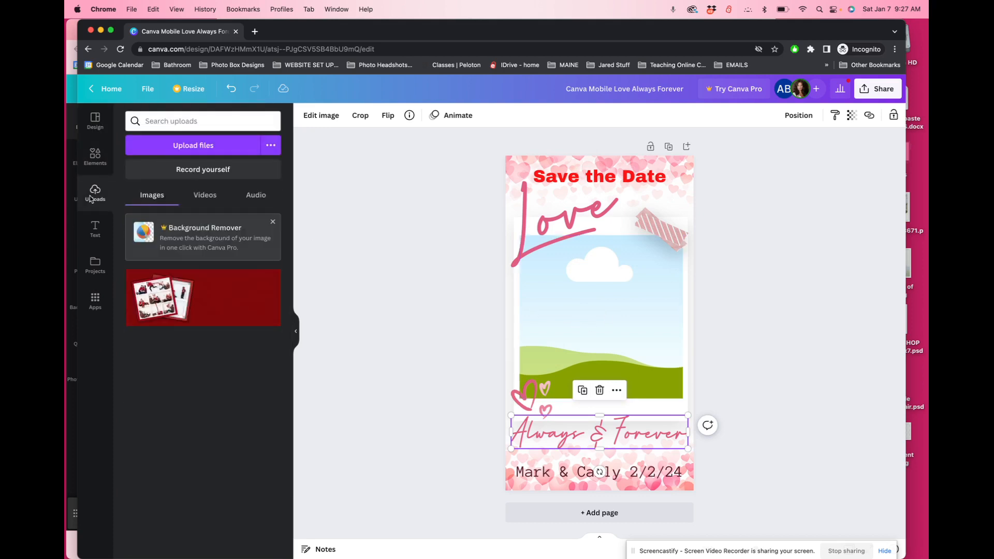
pyautogui.moveTo(192, 145)
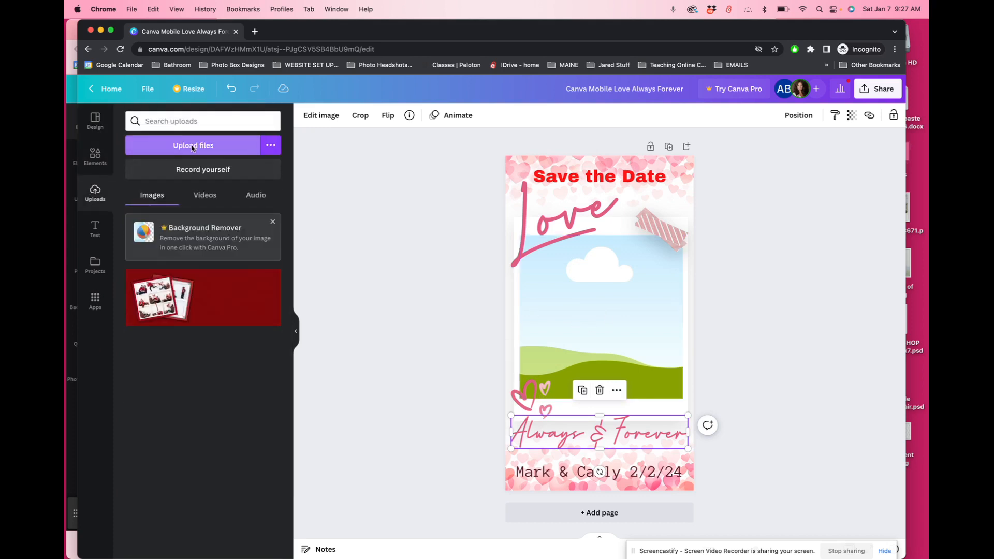
pyautogui.moveTo(95, 195)
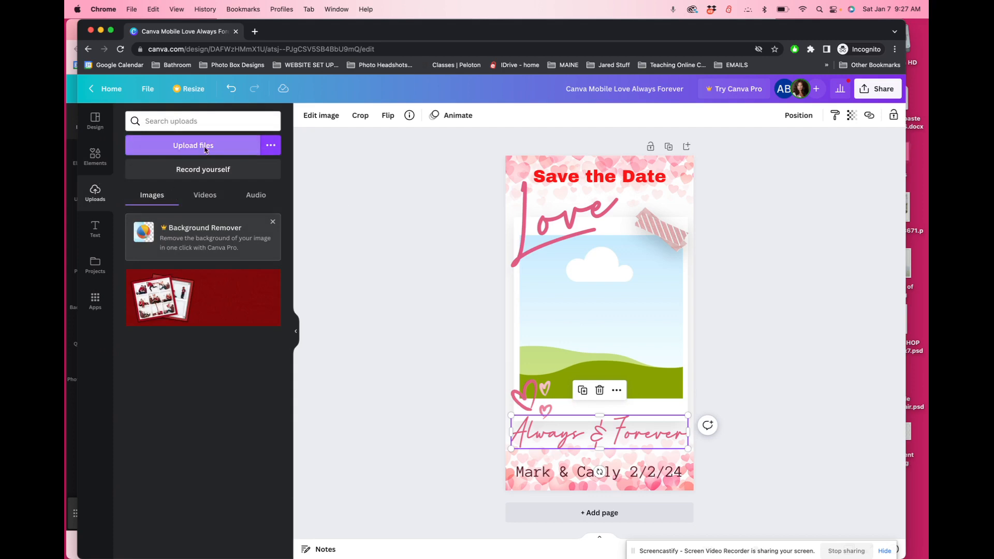
# Step: Choose Upload files to browse for an image on the computer
pyautogui.click(193, 145)
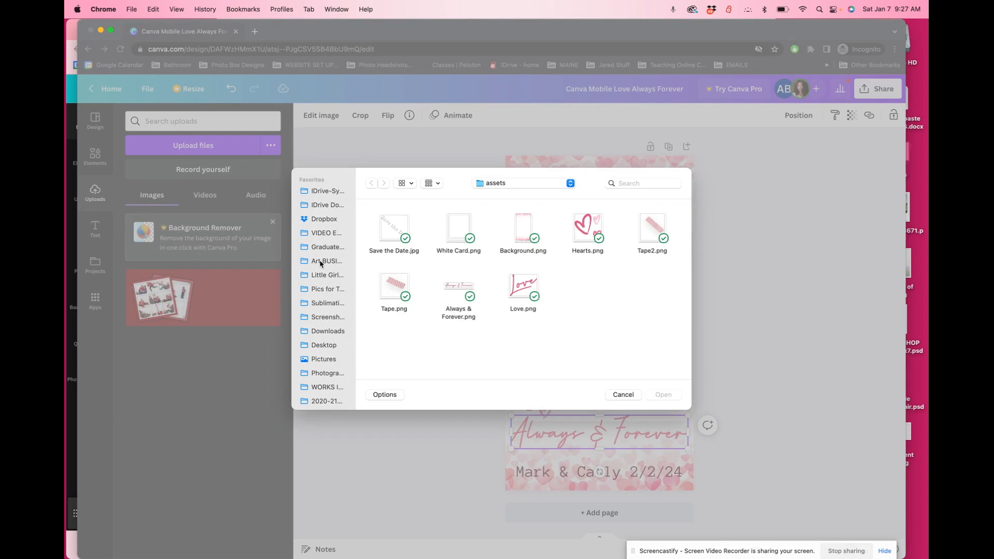
pyautogui.moveTo(328, 226)
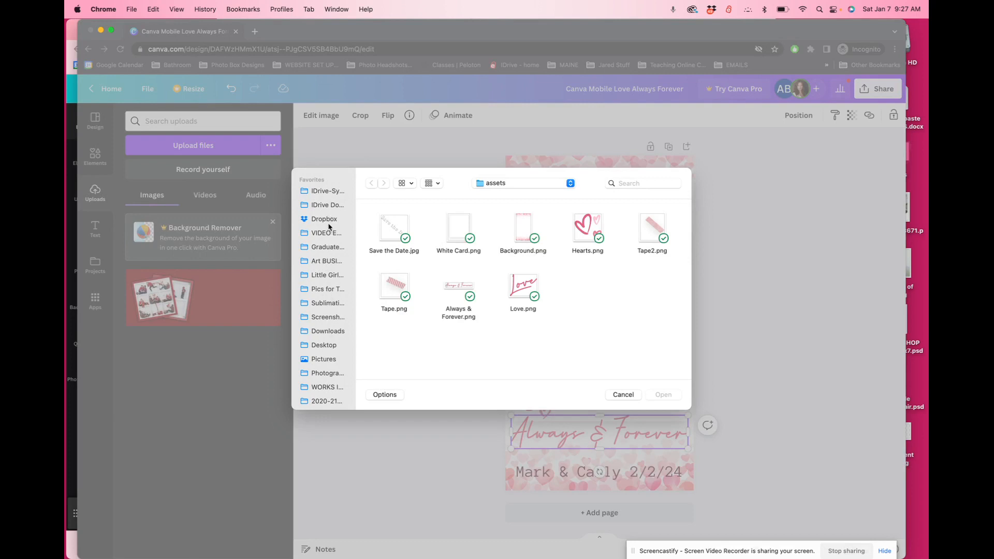
# Step: Upload fixed (20 of 62).jpg from the Desktop
pyautogui.click(323, 345)
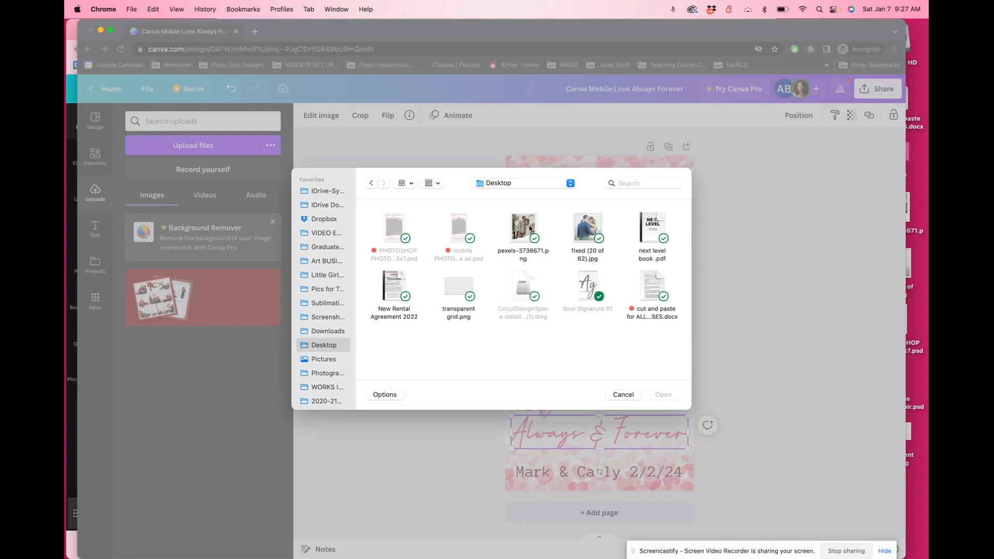
pyautogui.click(587, 228)
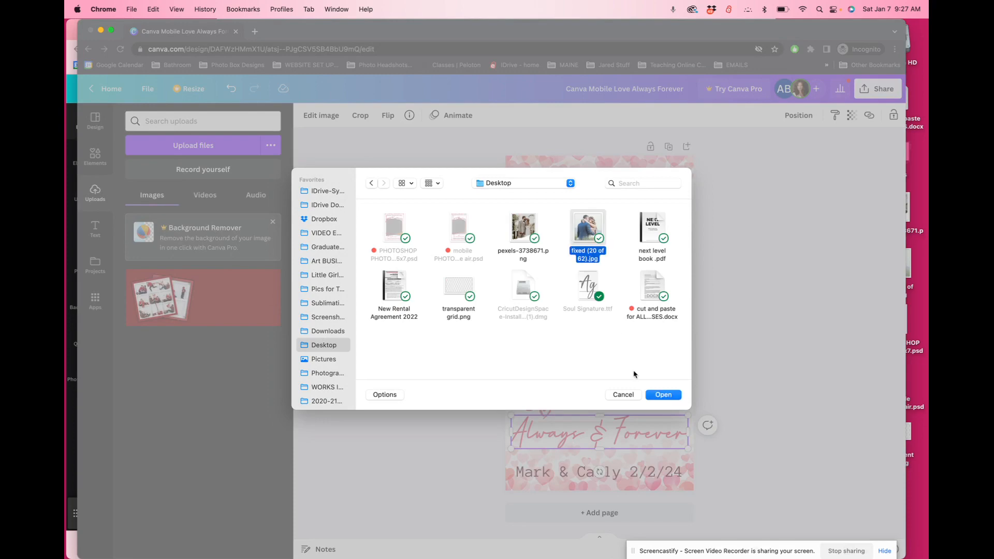
pyautogui.click(662, 395)
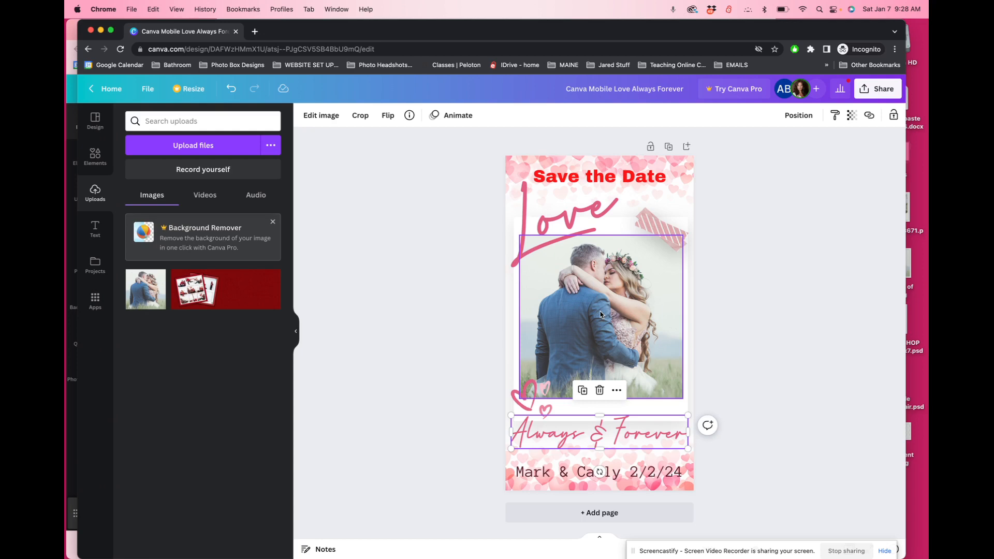
# Step: Reposition the couple photo in crop mode, twice, until both faces fit inside the frame
pyautogui.click(359, 115)
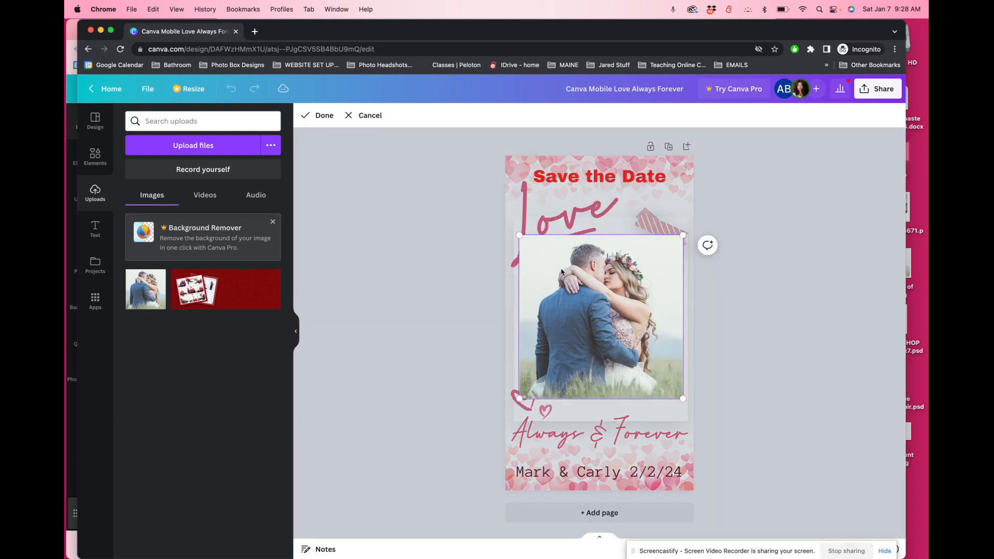
pyautogui.moveTo(681, 238)
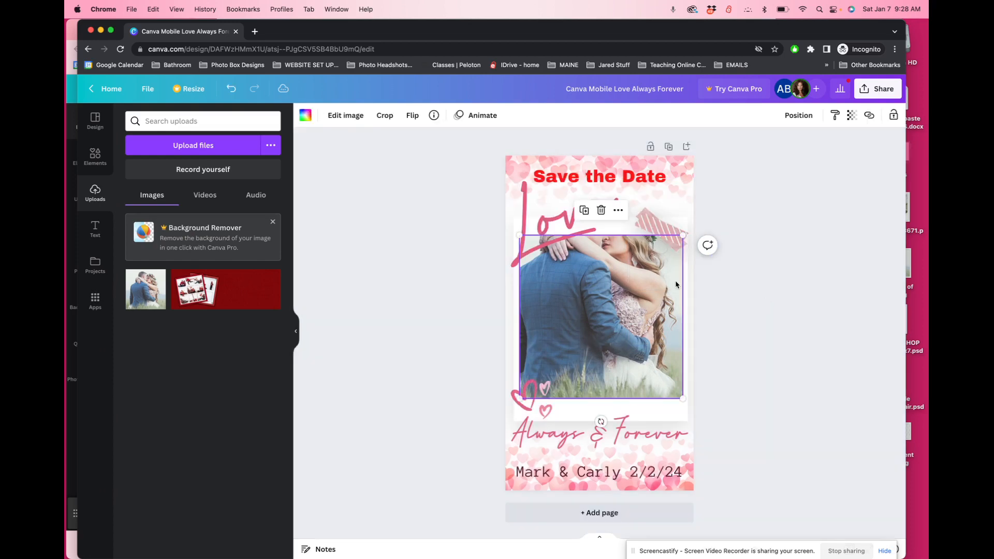
pyautogui.moveTo(568, 299)
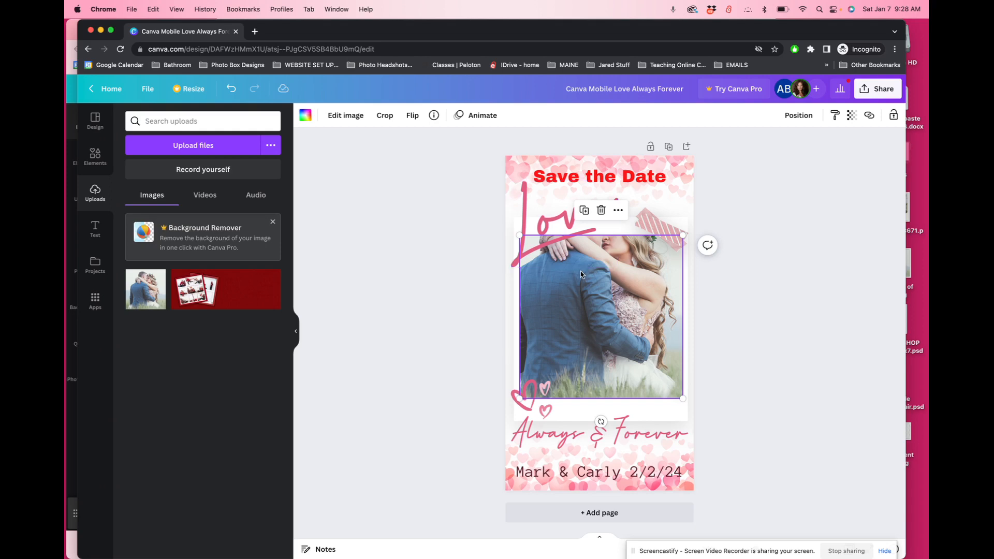
pyautogui.moveTo(573, 385)
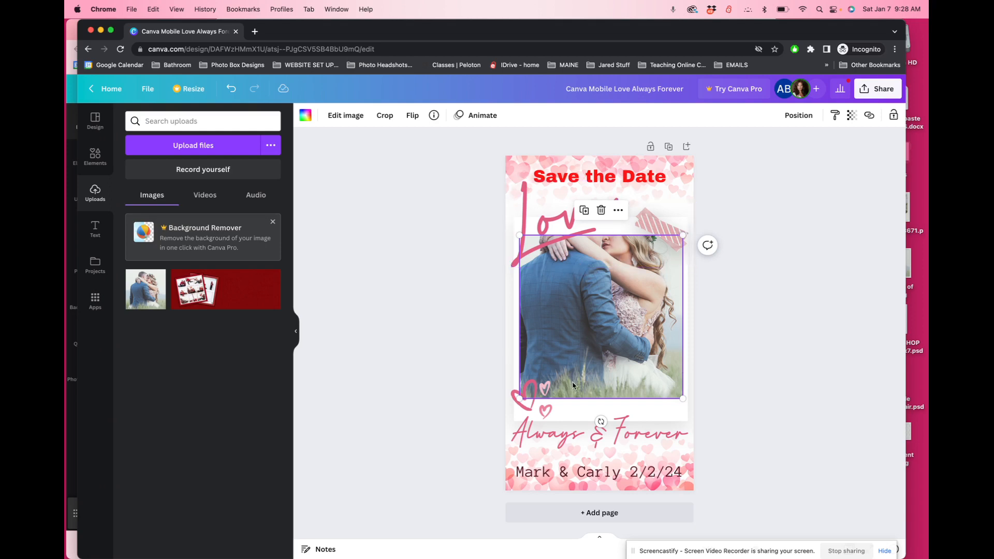
pyautogui.click(384, 115)
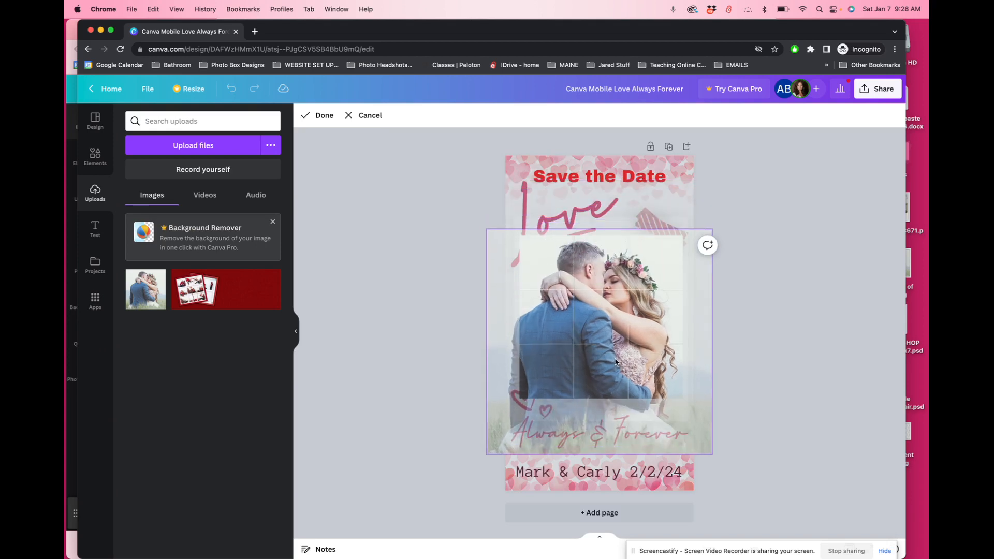
pyautogui.click(324, 115)
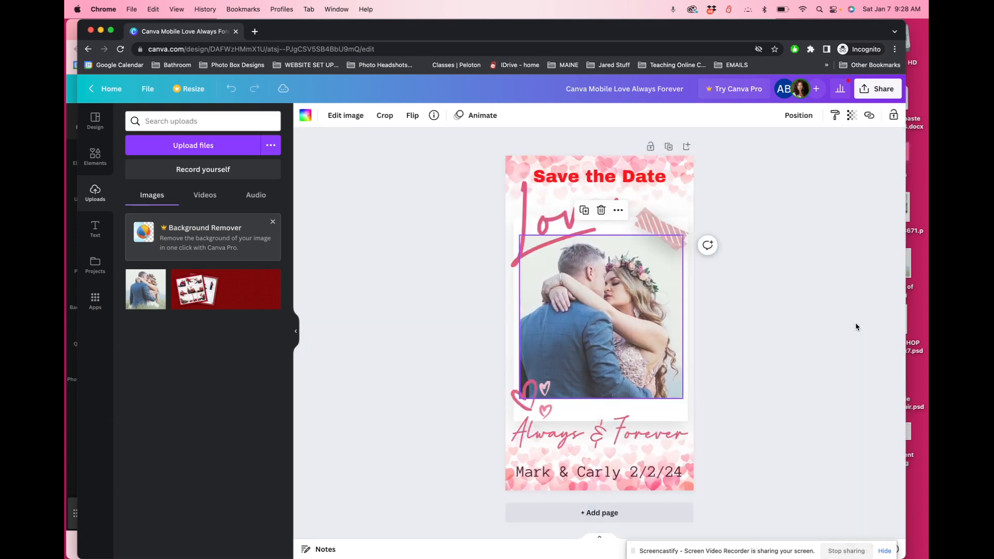
pyautogui.click(384, 115)
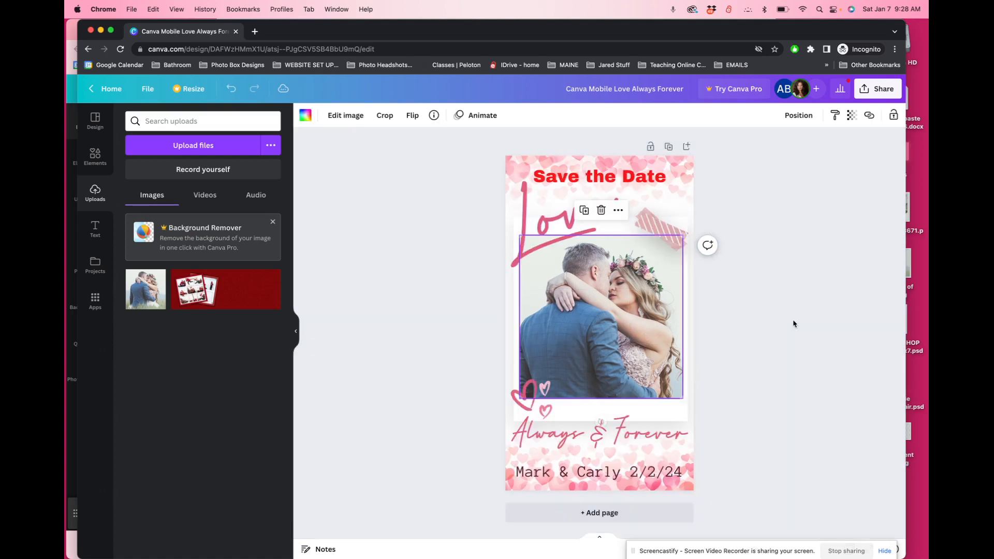
pyautogui.click(384, 115)
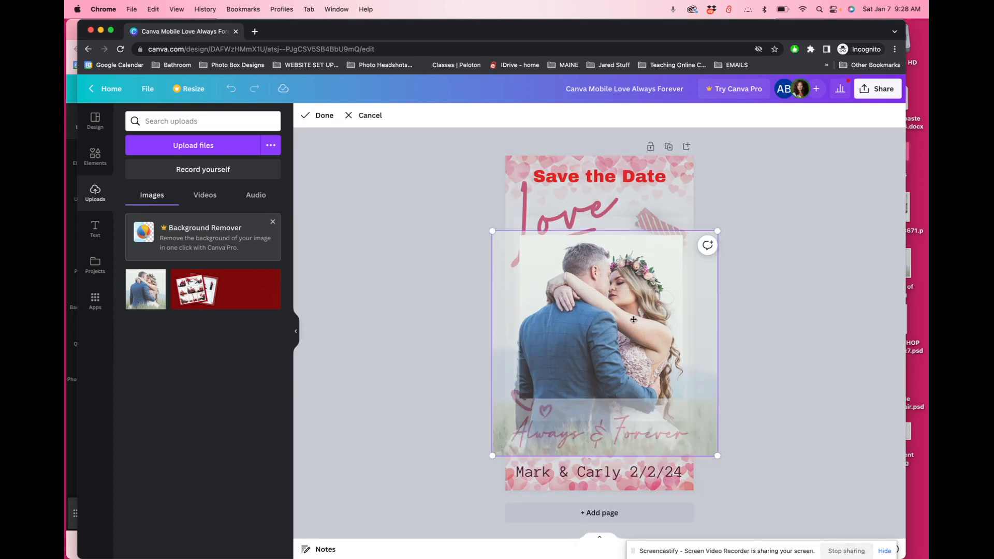
pyautogui.moveTo(605, 323)
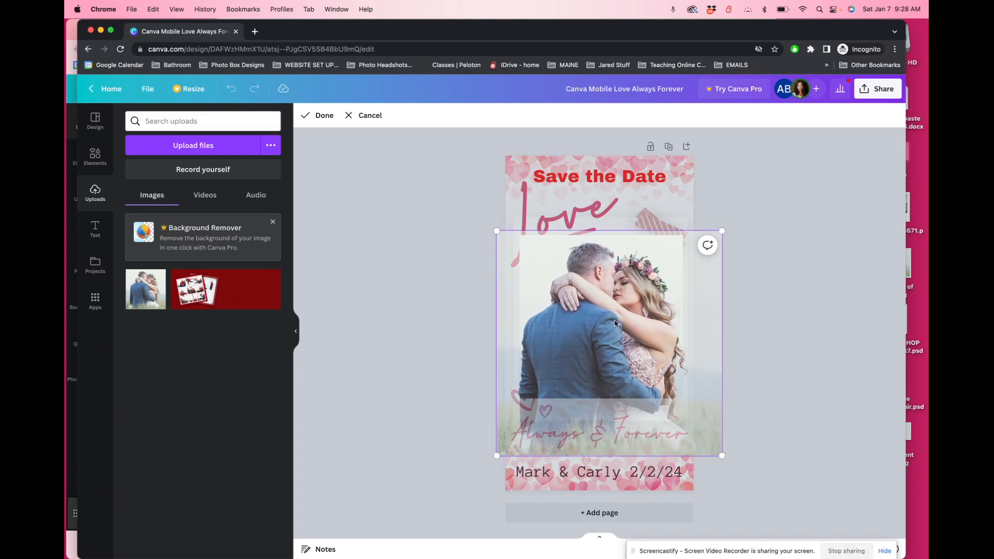
pyautogui.click(317, 114)
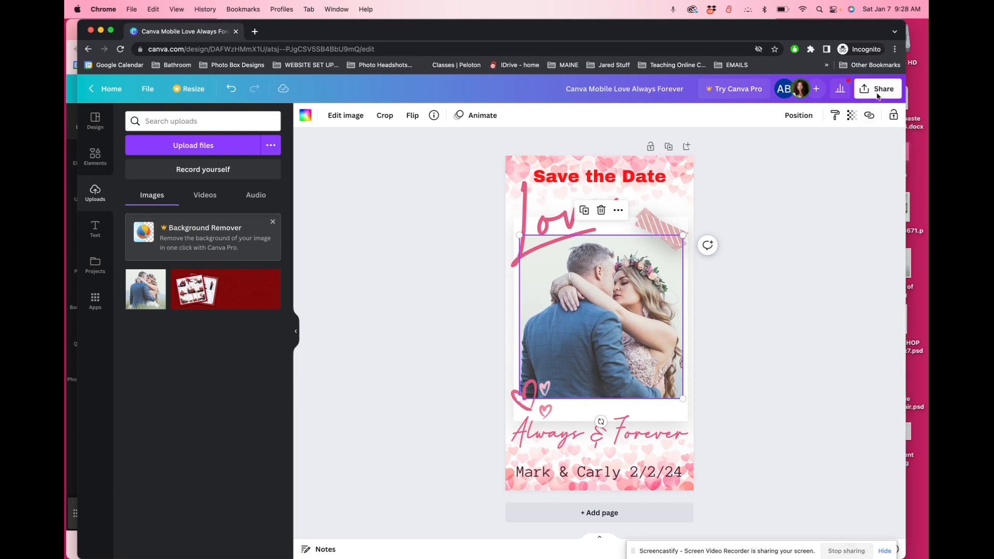
# Step: Download the design as a JPG, dismissing the Canva Pro upgrade prompt
pyautogui.click(881, 89)
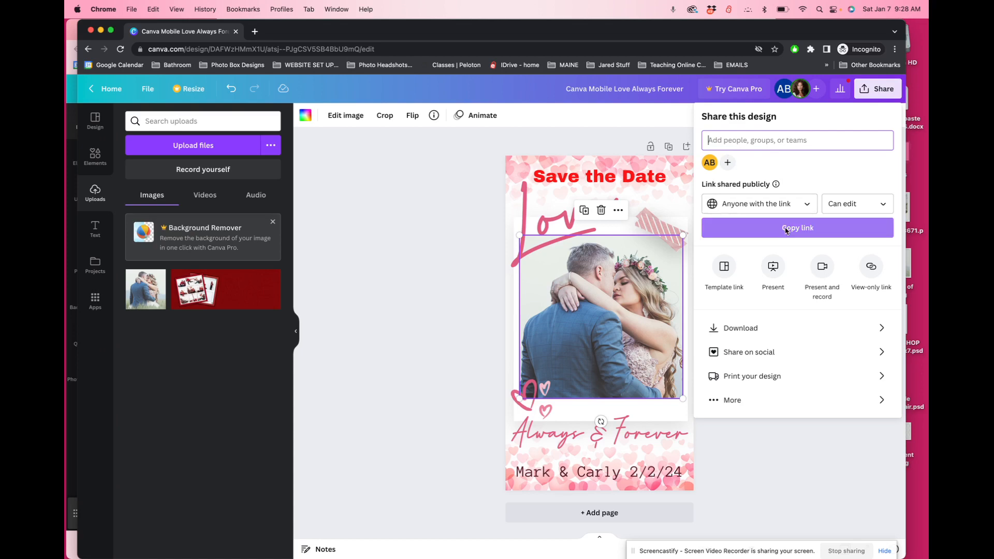
pyautogui.moveTo(757, 328)
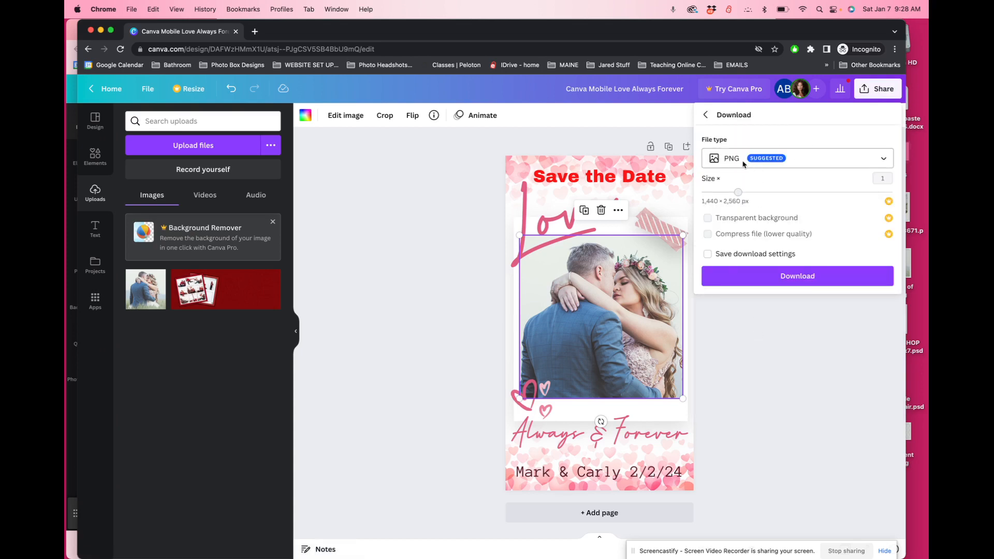
pyautogui.moveTo(792, 164)
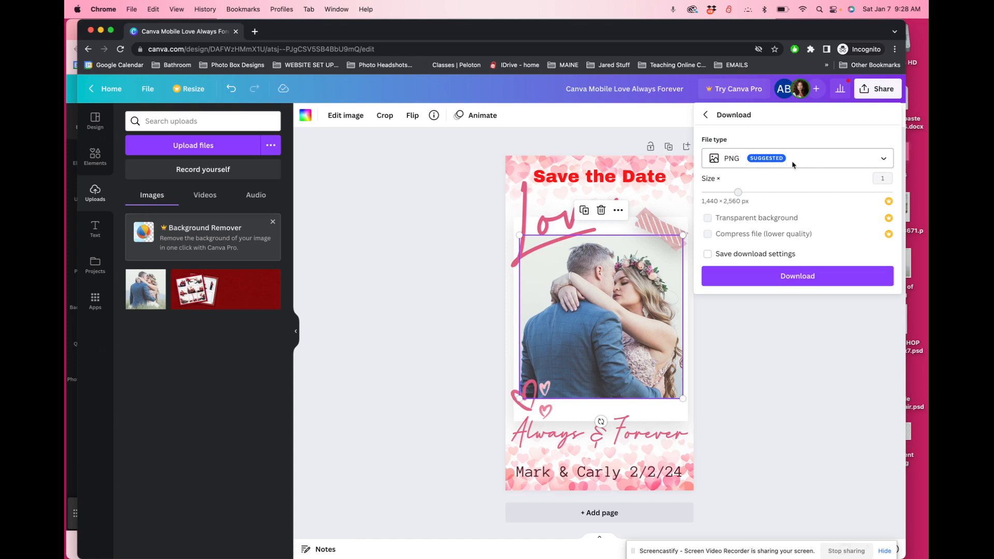
pyautogui.click(796, 158)
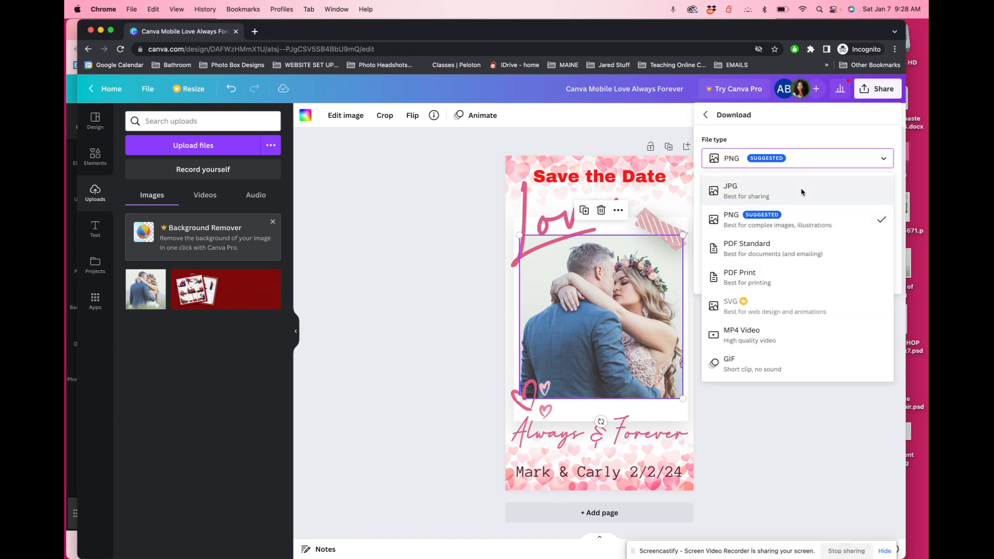
pyautogui.click(731, 190)
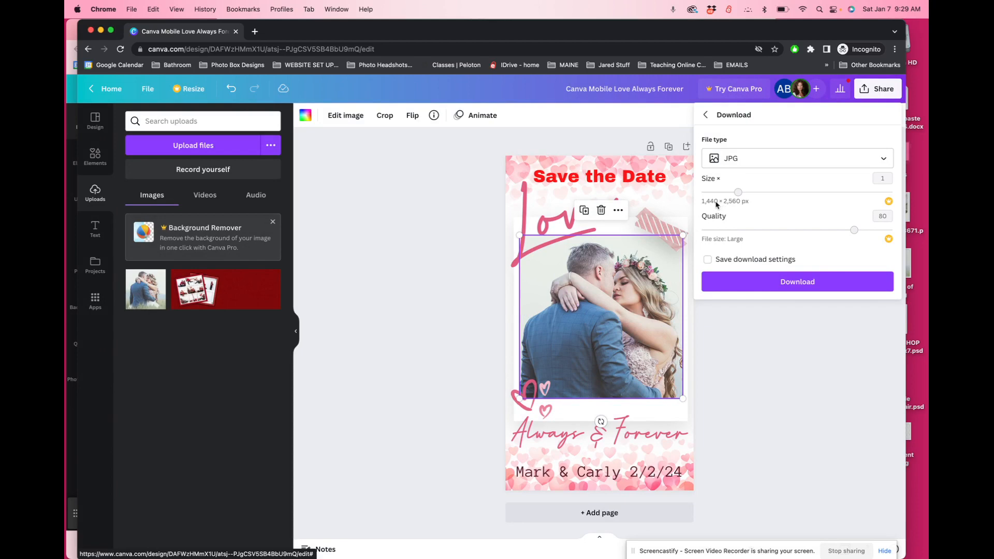
pyautogui.moveTo(851, 225)
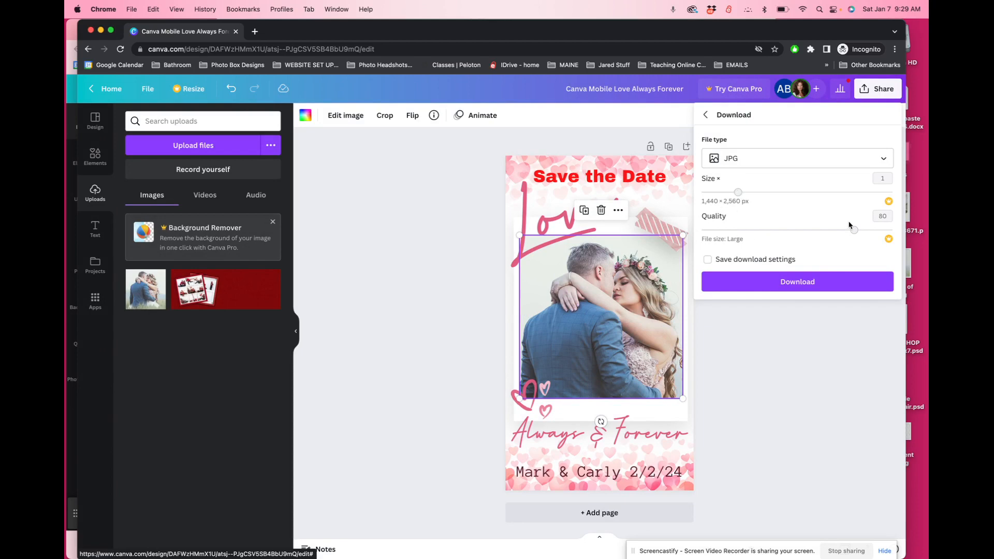
pyautogui.moveTo(750, 252)
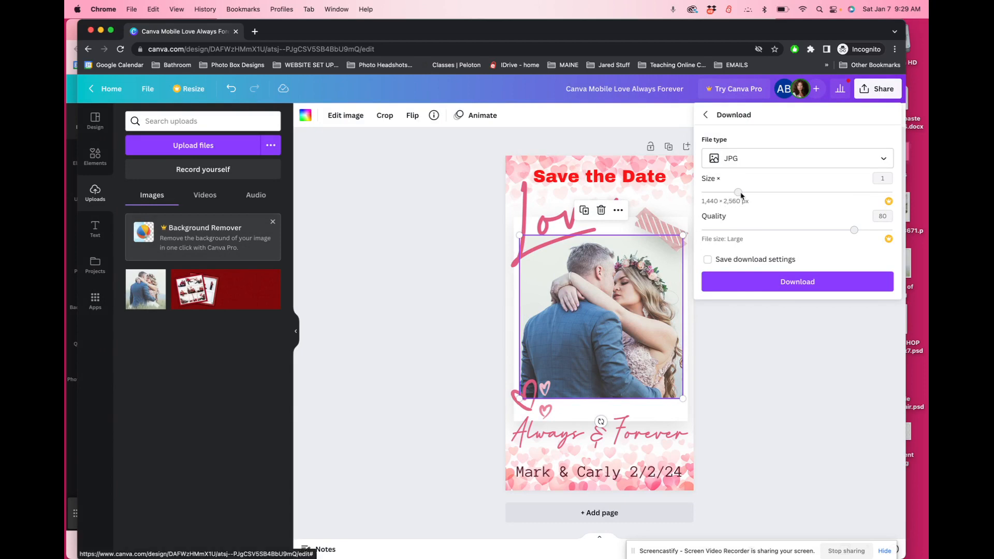
pyautogui.moveTo(790, 214)
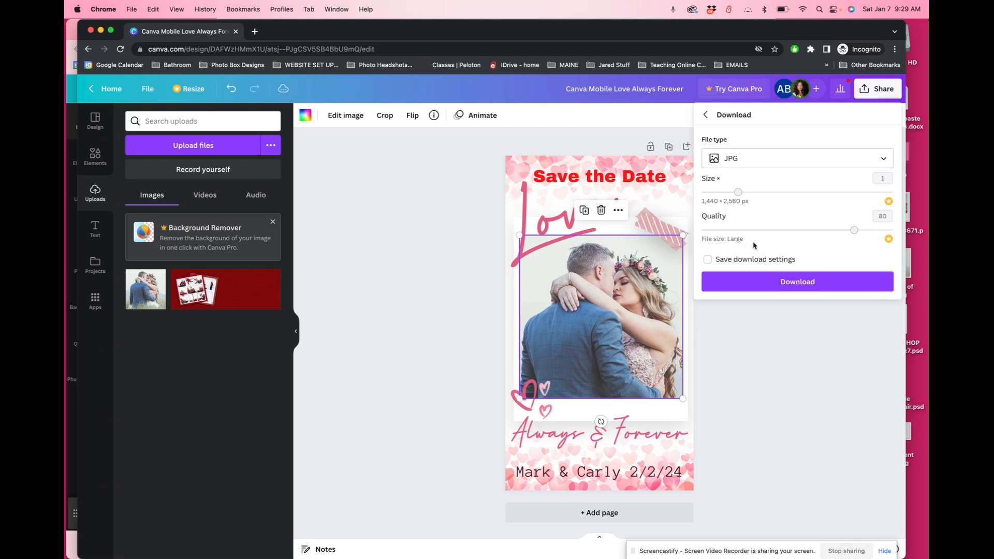
pyautogui.moveTo(744, 249)
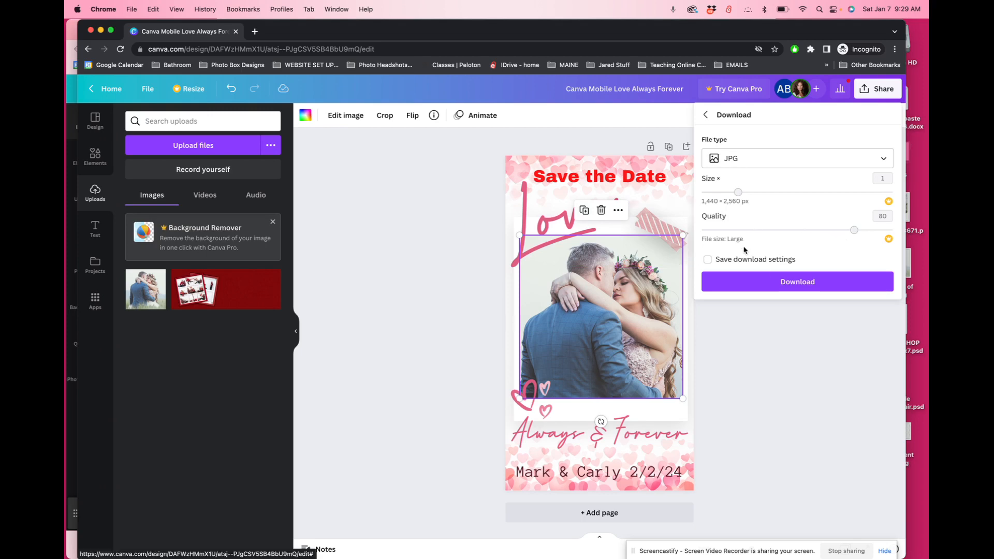
pyautogui.moveTo(737, 192)
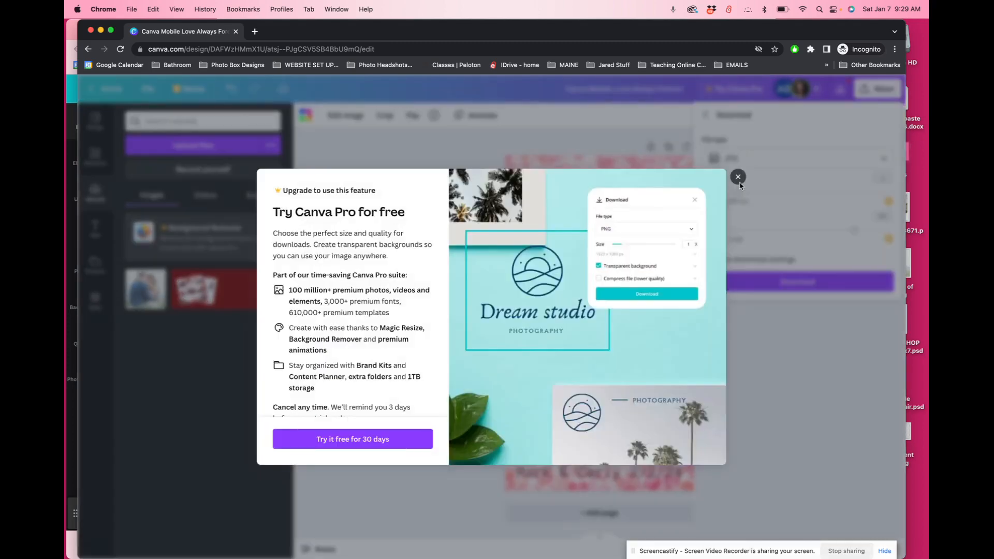
pyautogui.click(737, 176)
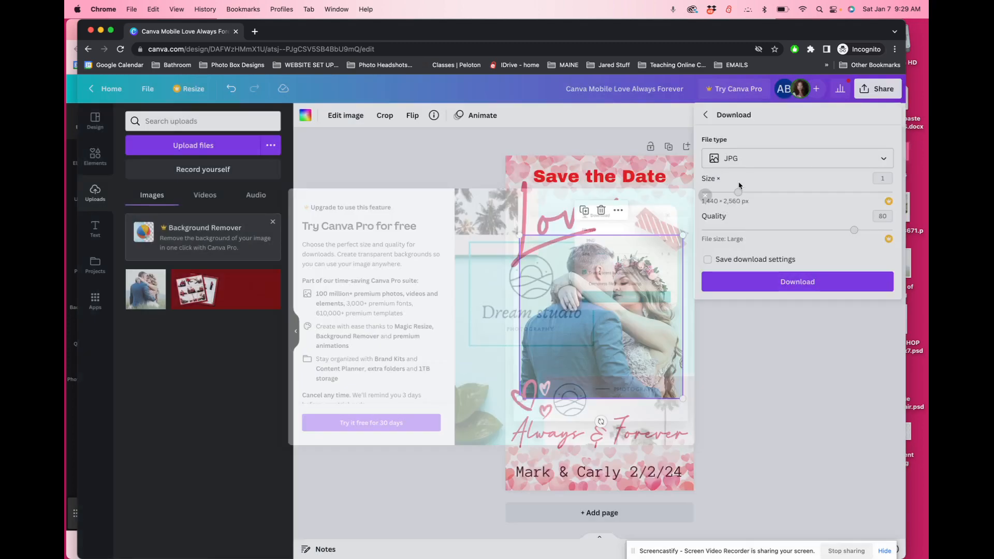
pyautogui.click(796, 281)
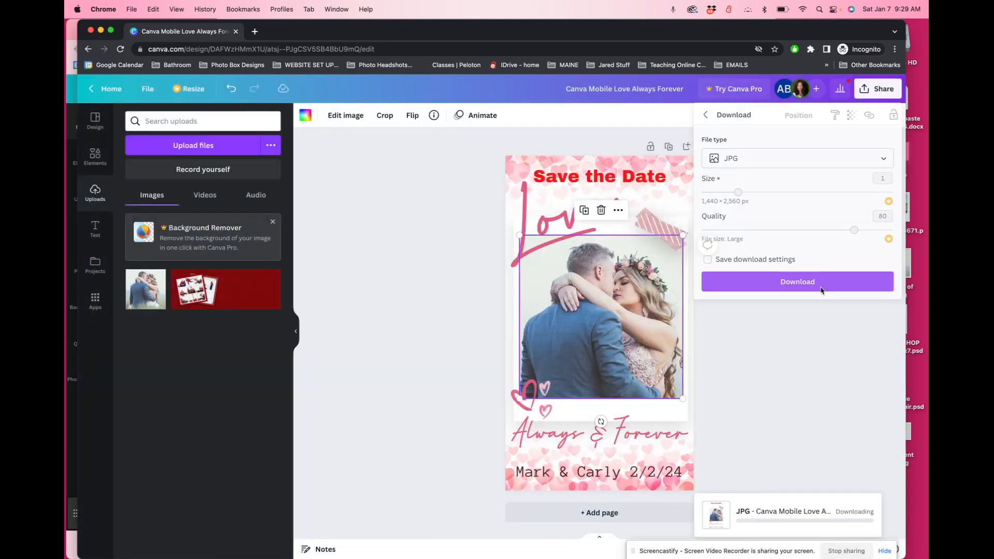
# Step: Save the downloaded JPG as 'sample' and close the download panel
pyautogui.click(797, 282)
pyautogui.write('s')
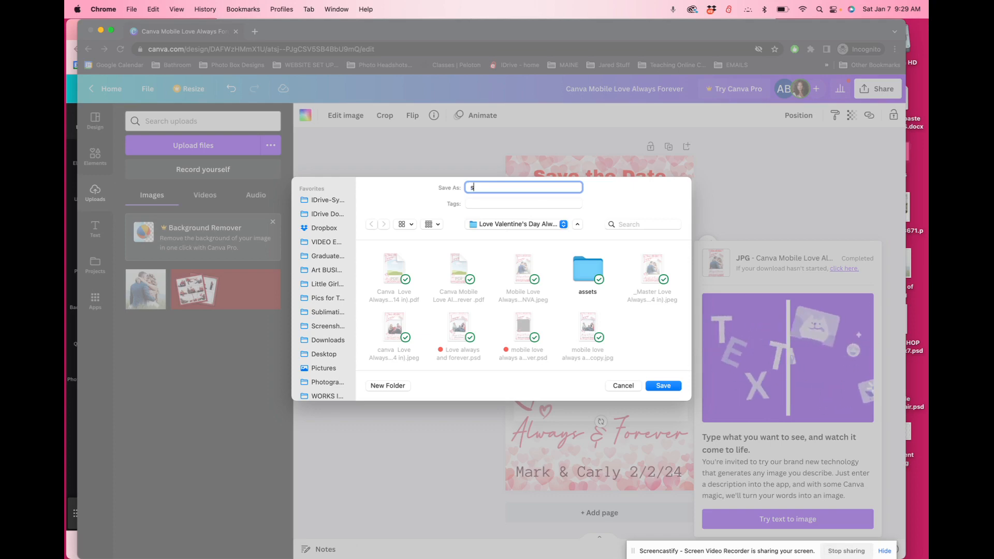
pyautogui.write('ample')
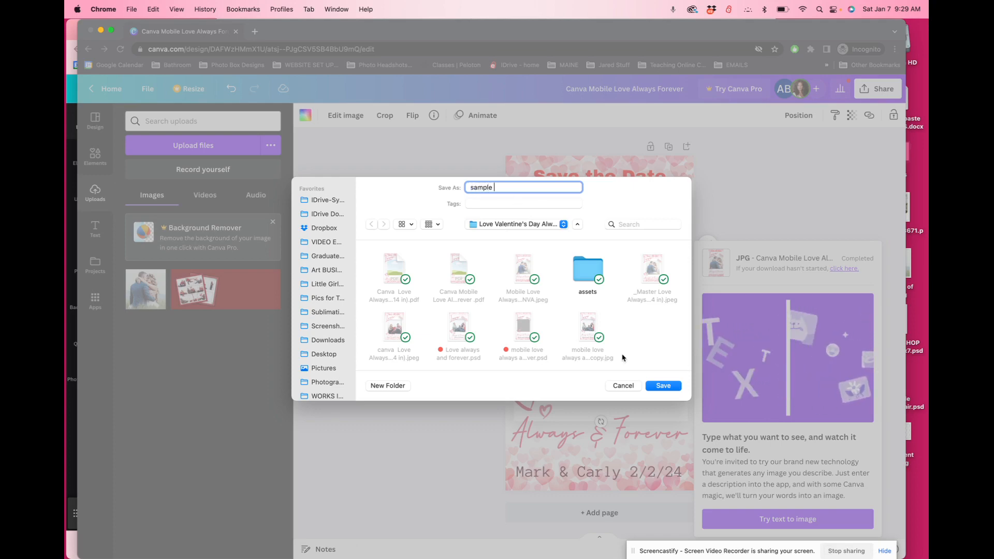
pyautogui.click(662, 385)
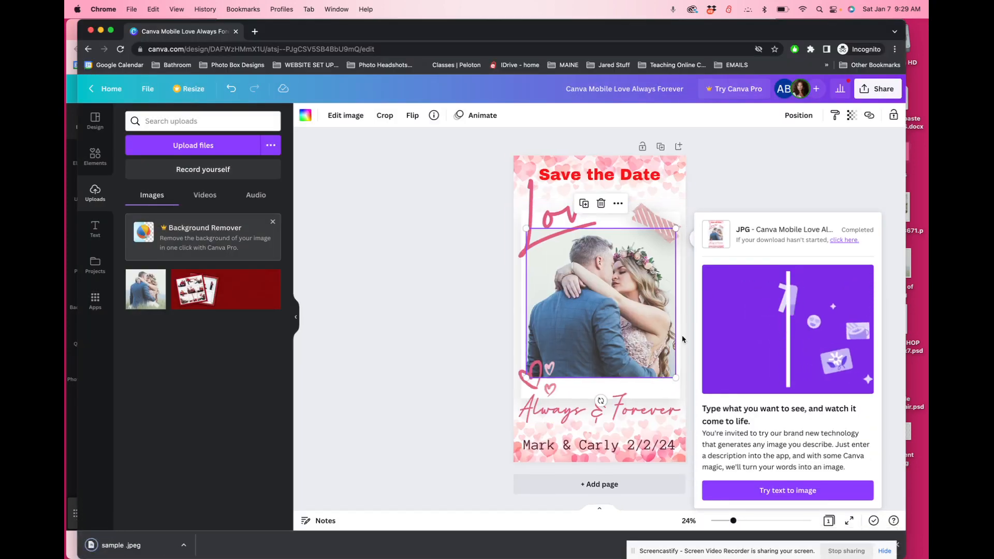
pyautogui.click(307, 256)
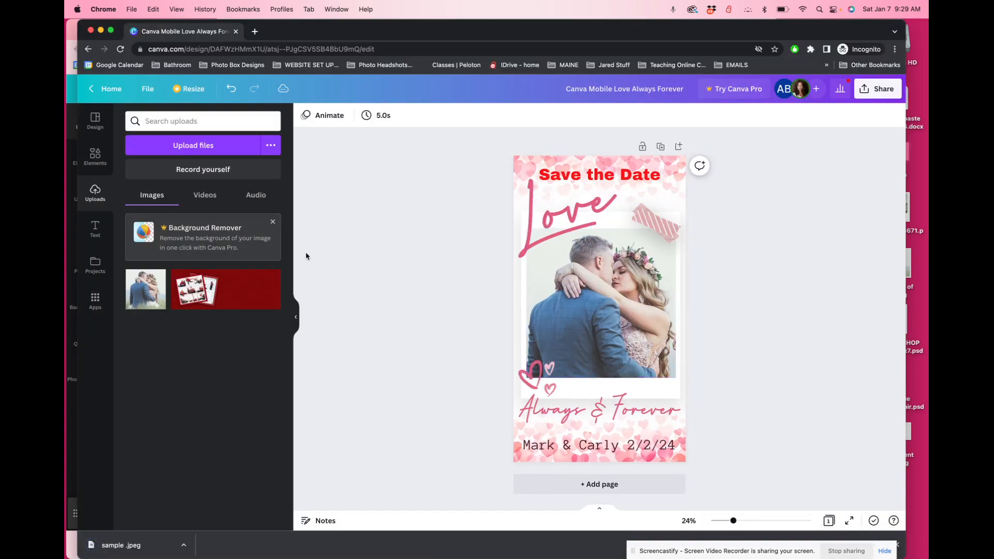
pyautogui.moveTo(110, 89)
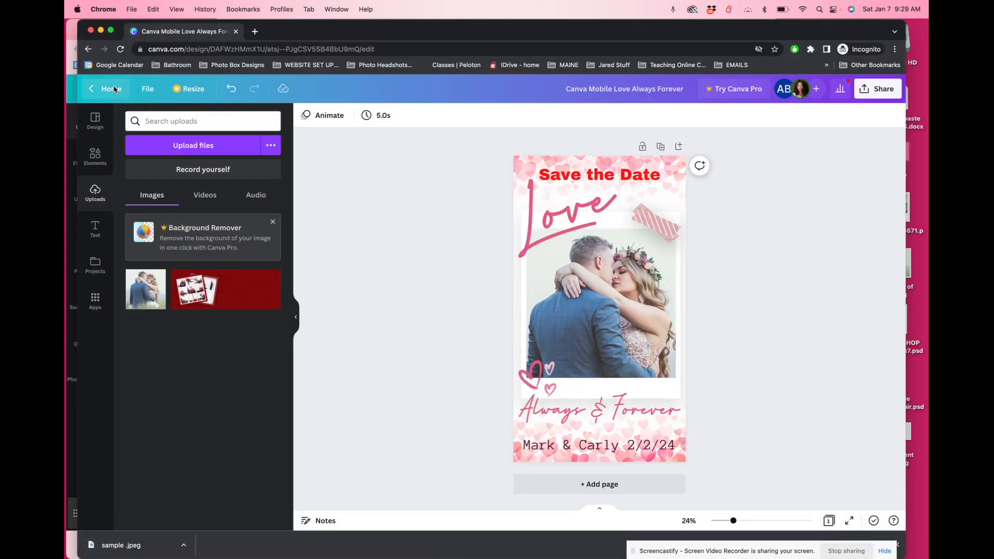
# Step: Go to Canva Home and scroll through the designs in Projects
pyautogui.click(92, 88)
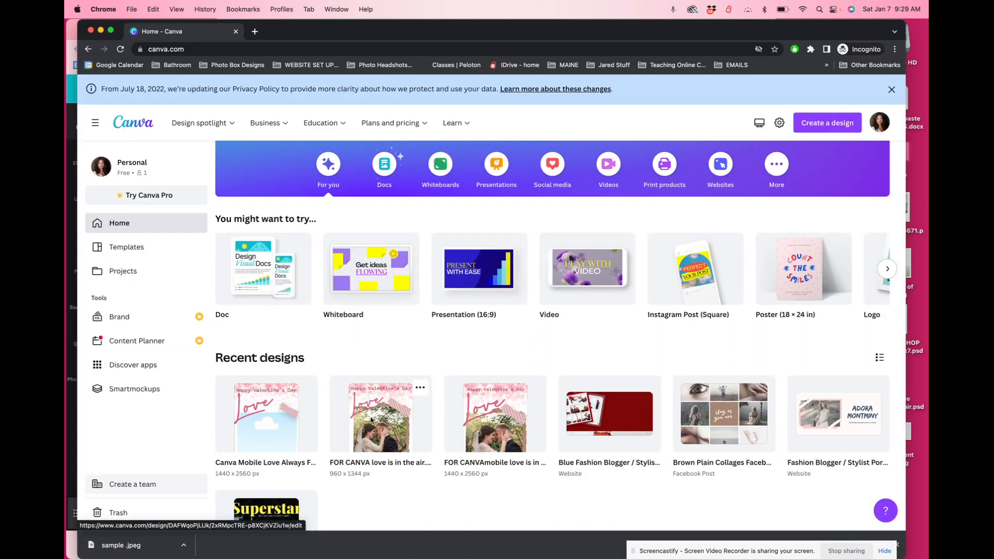
pyautogui.click(124, 270)
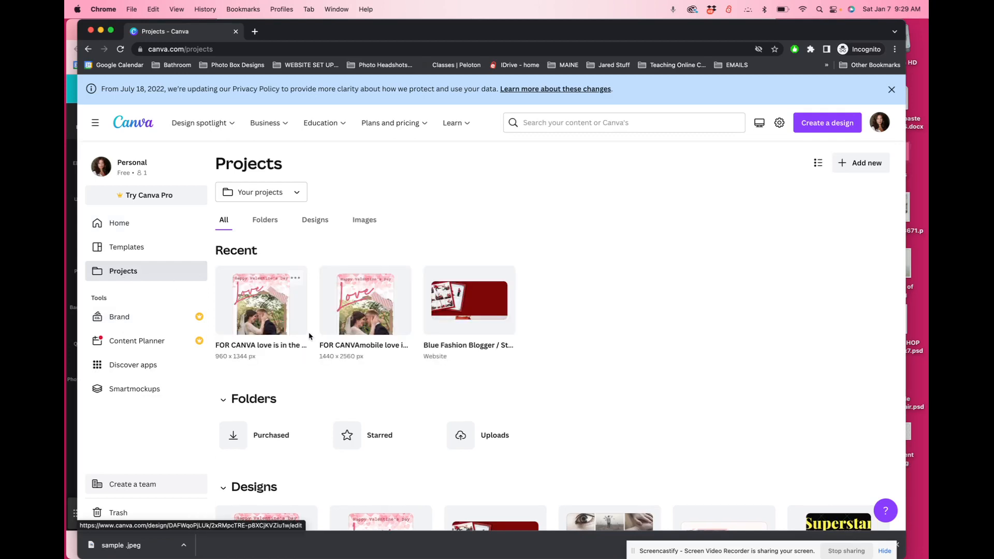
pyautogui.scroll(-3)
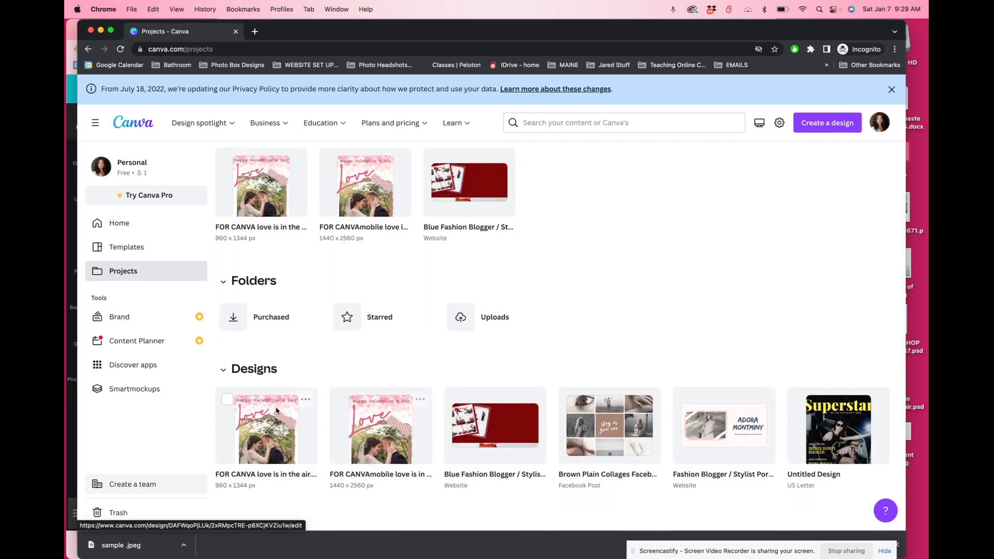
pyautogui.moveTo(283, 440)
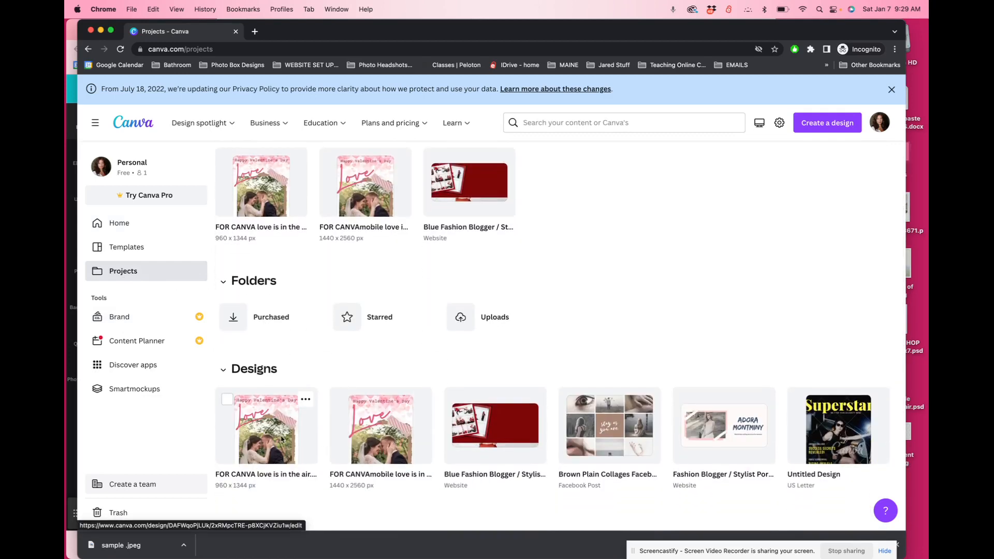
pyautogui.scroll(-3)
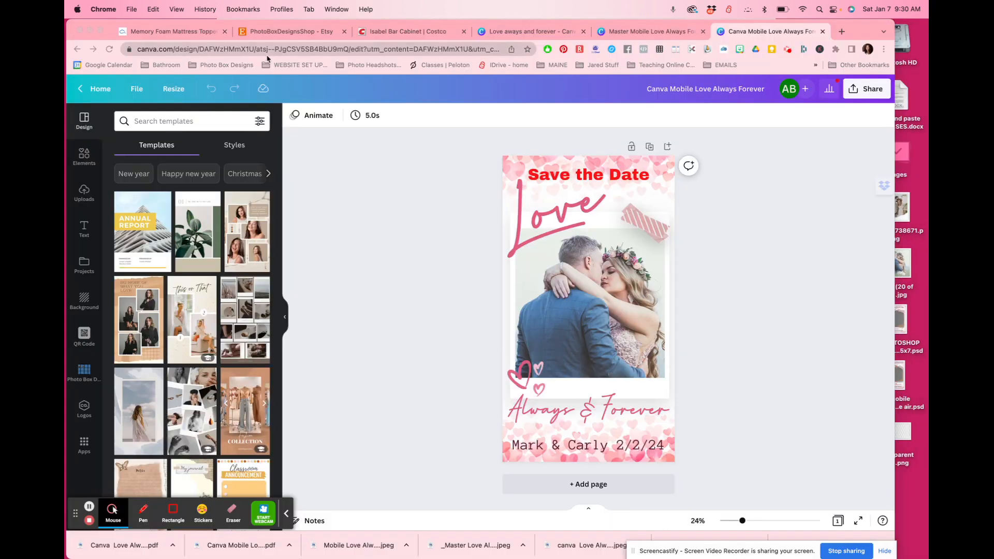
# Step: Switch to the PhotoBoxDesignsShop Etsy tab and browse the storefront
pyautogui.click(291, 31)
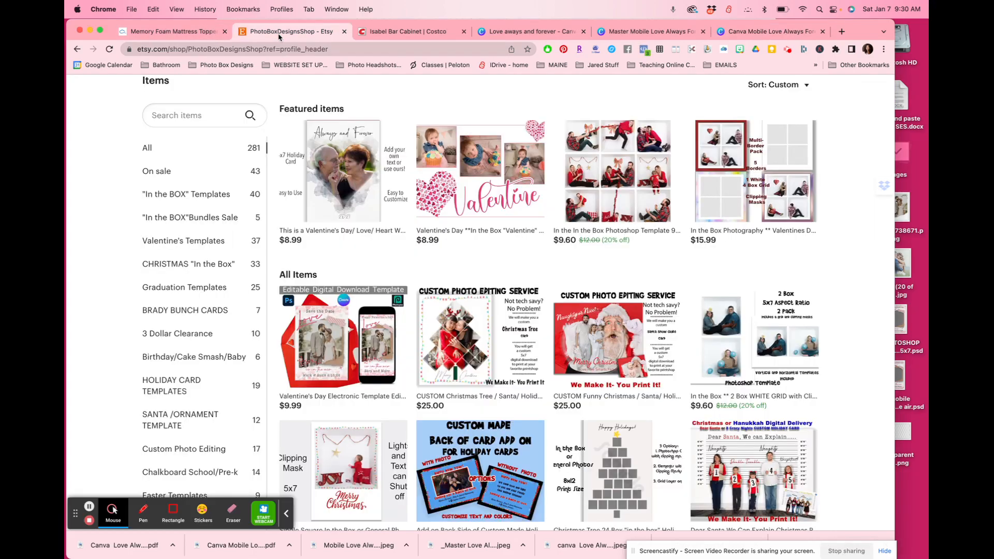
pyautogui.scroll(3)
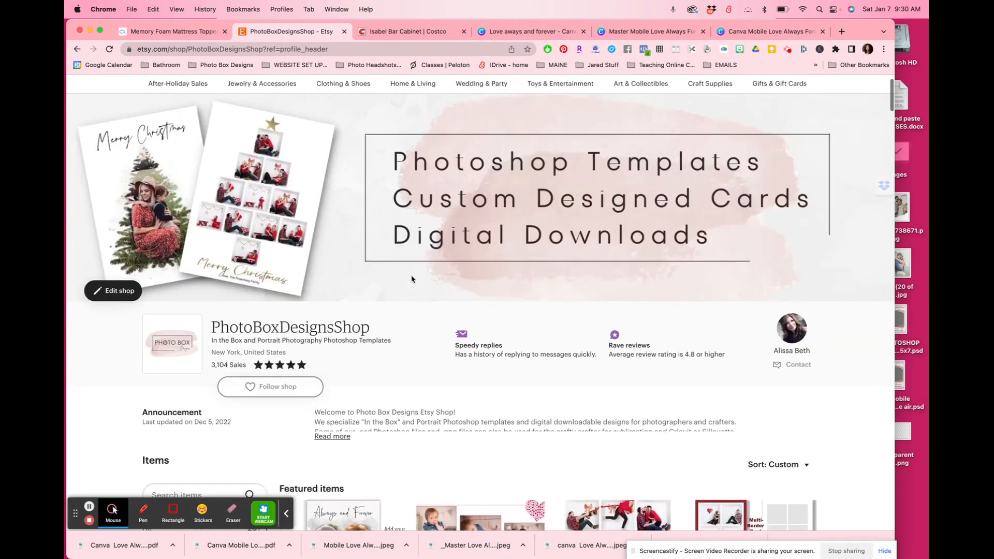
pyautogui.scroll(-3)
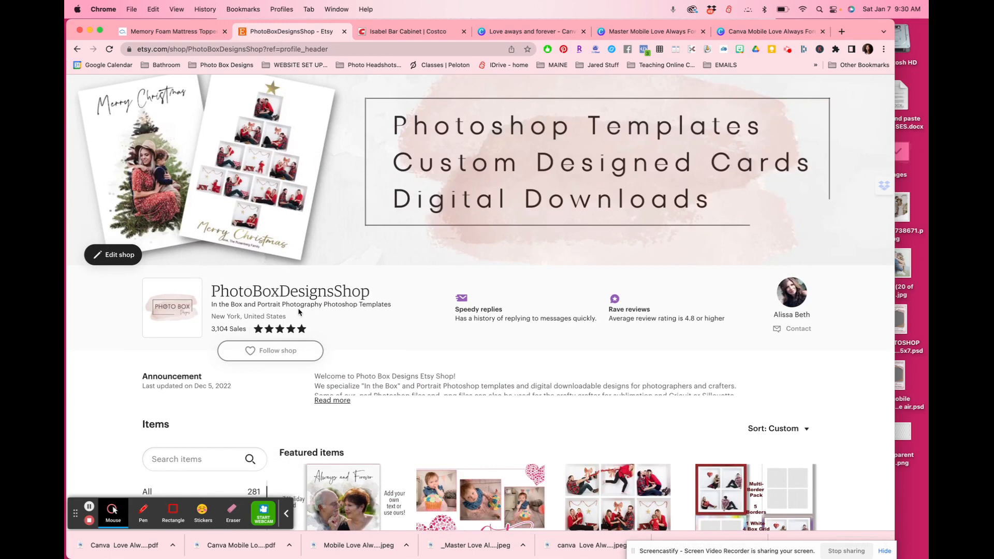